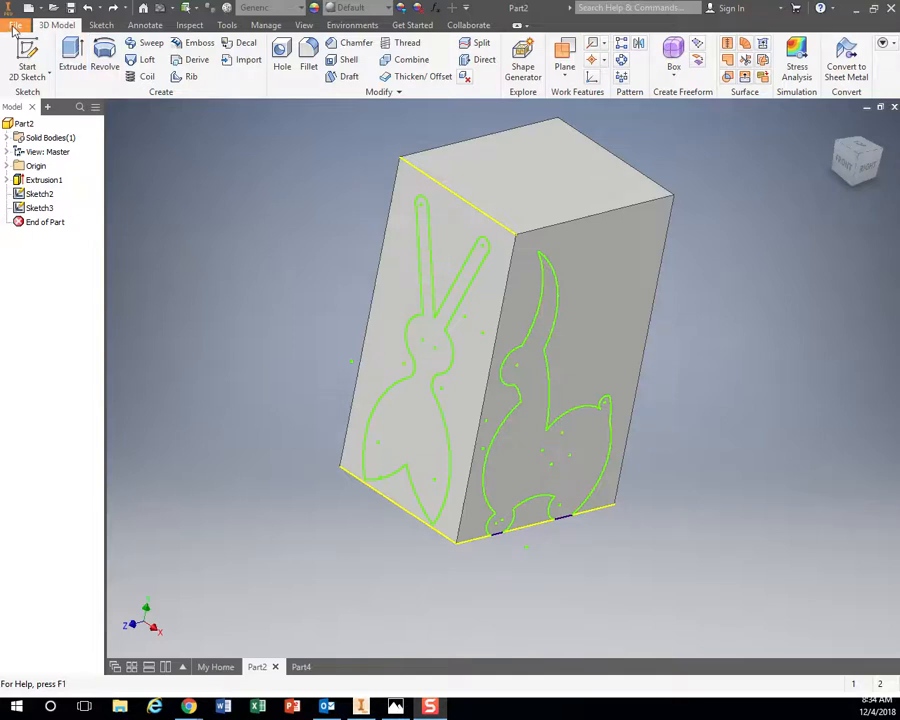
Start a new file and choose the Standard (mm).ipt template from the Metric folder
left_click(16, 24)
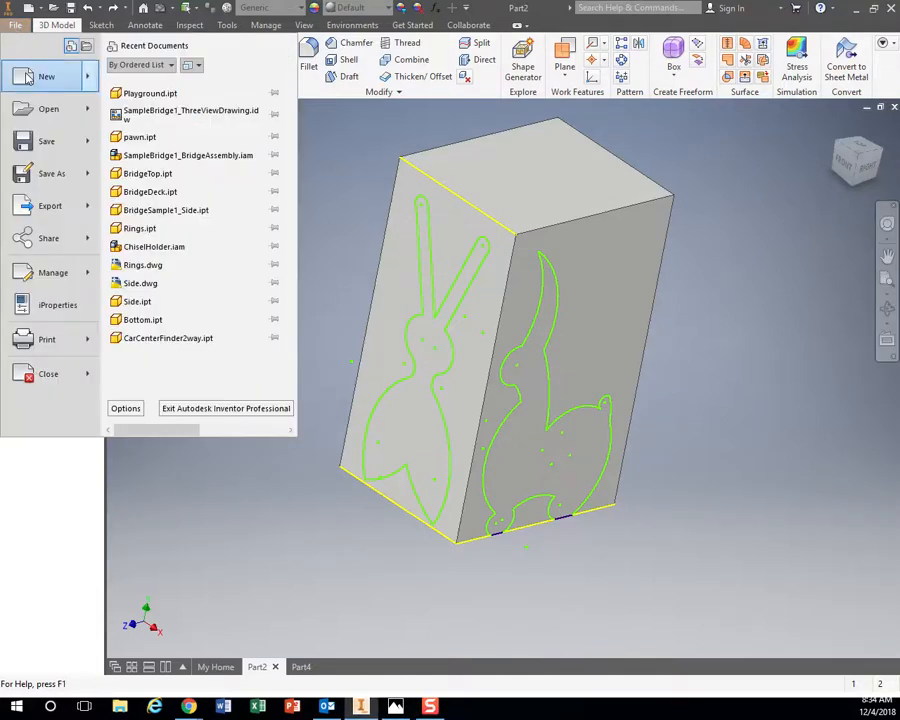
left_click(46, 76)
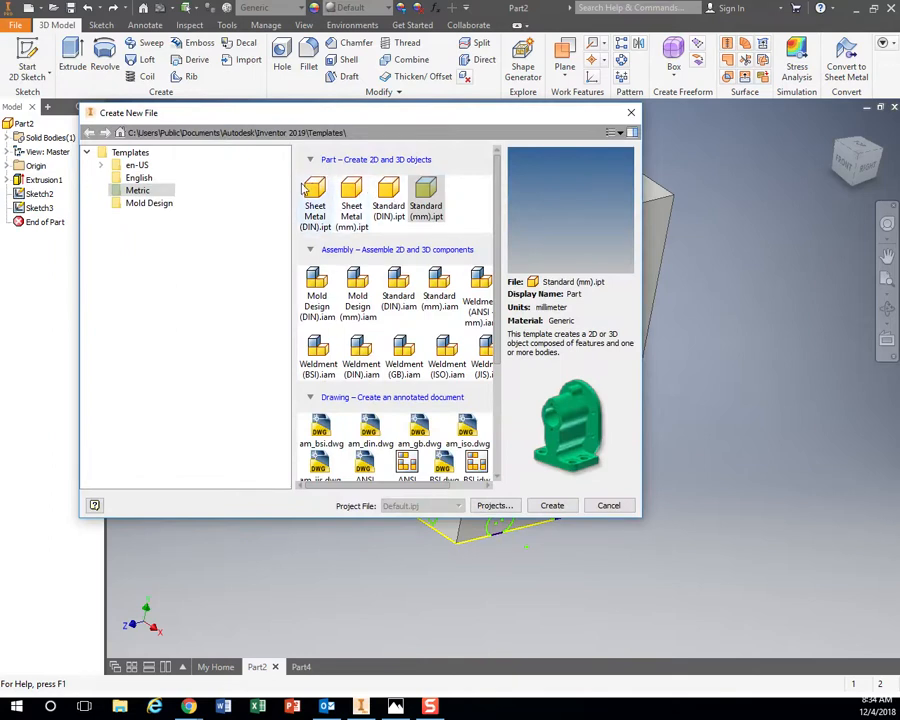
mouse_move(318, 290)
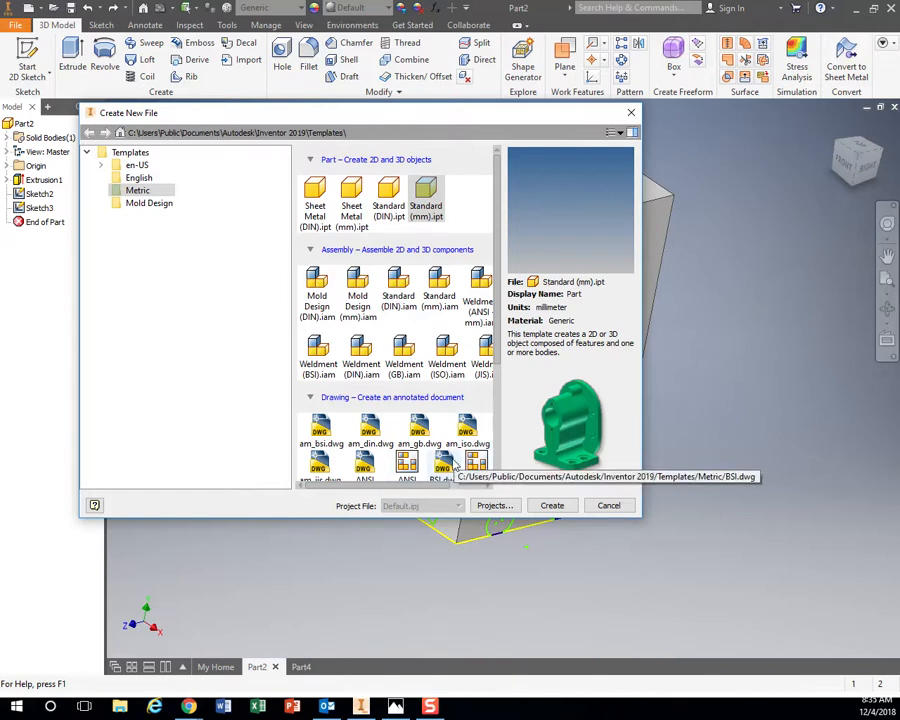
mouse_move(452, 198)
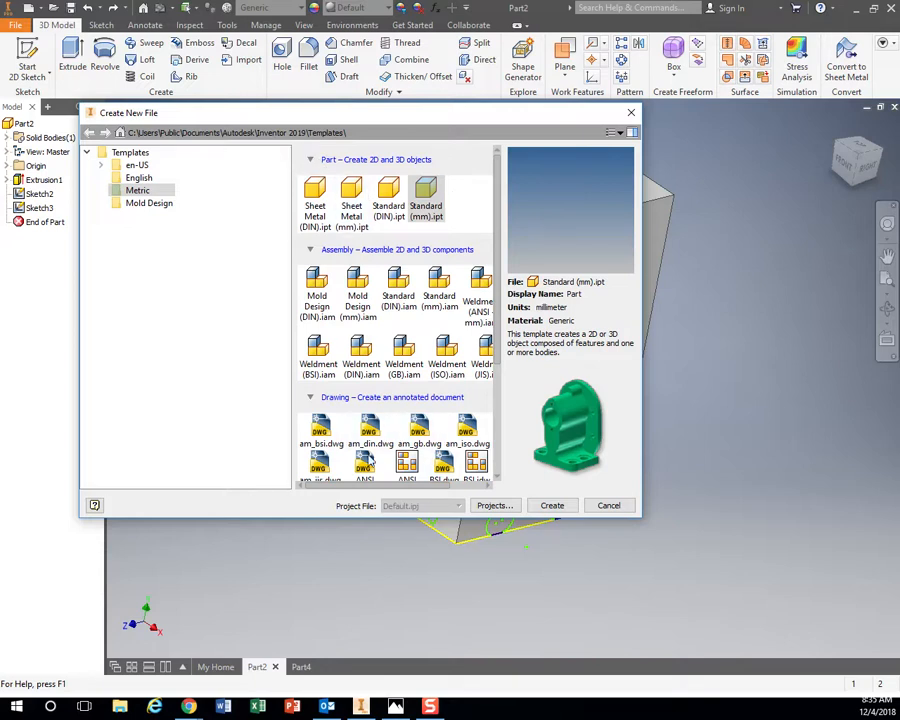
mouse_move(458, 260)
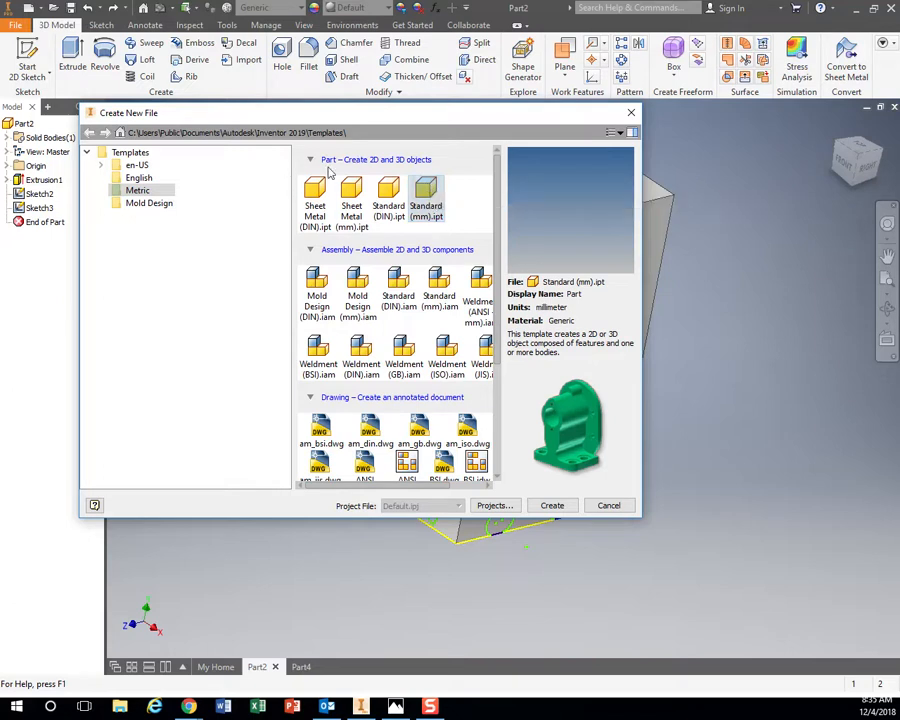
left_click(136, 164)
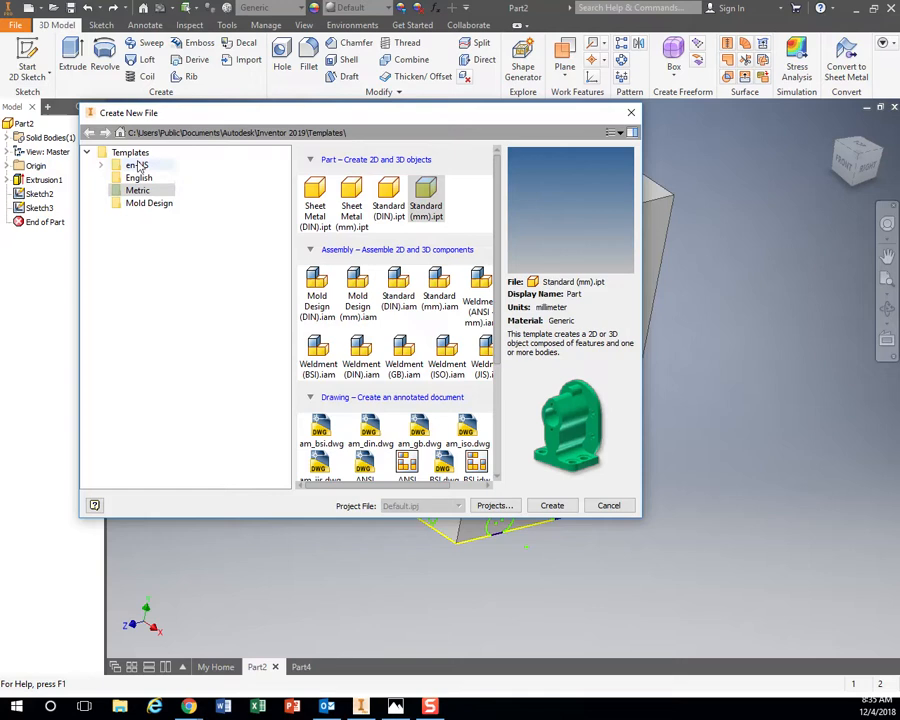
left_click(138, 190)
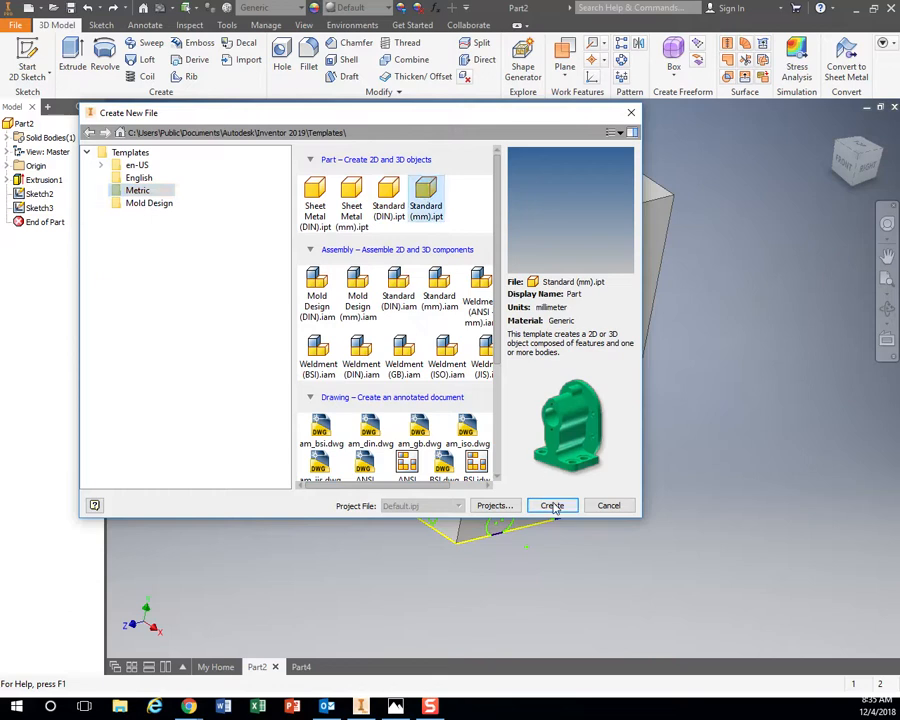
Create the part and begin a 2D sketch on an origin plane
left_click(552, 504)
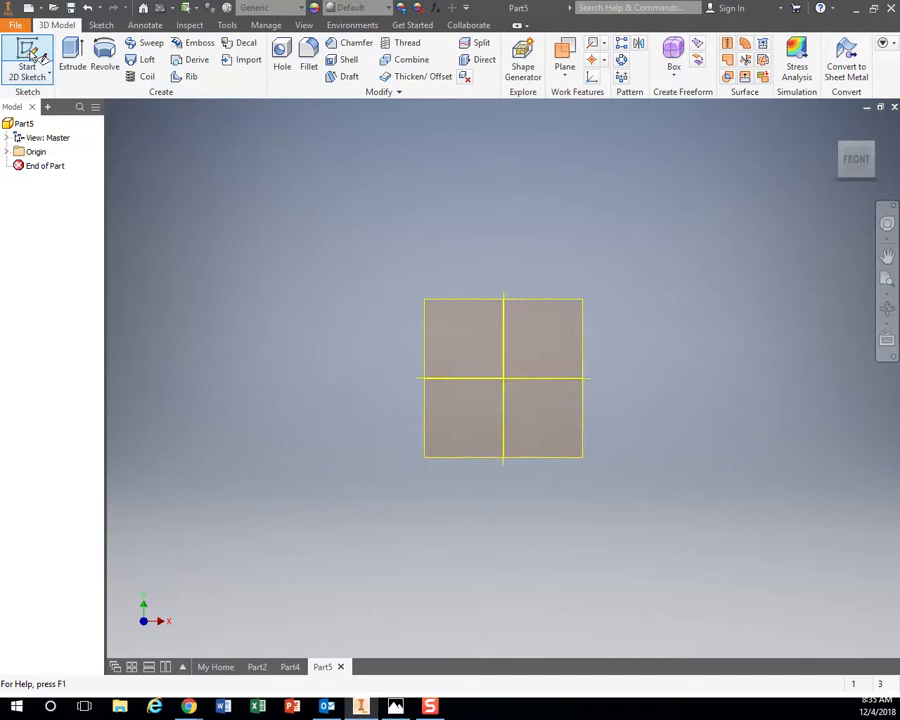
left_click(28, 48)
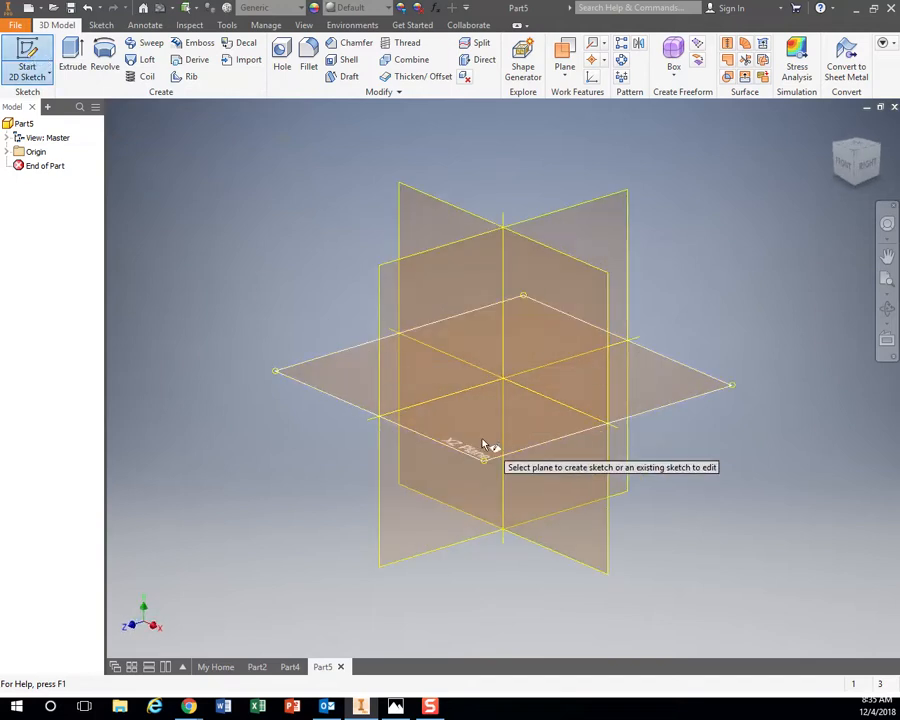
left_click(500, 384)
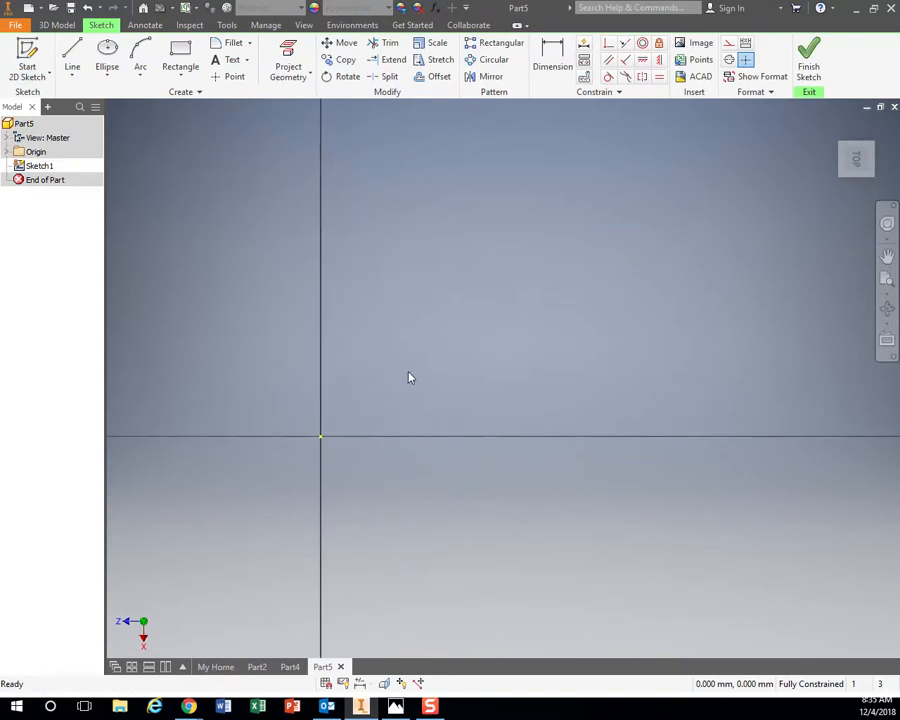
Draw a rectangle from the origin with a 76 mm side as the block's profile
left_click(180, 52)
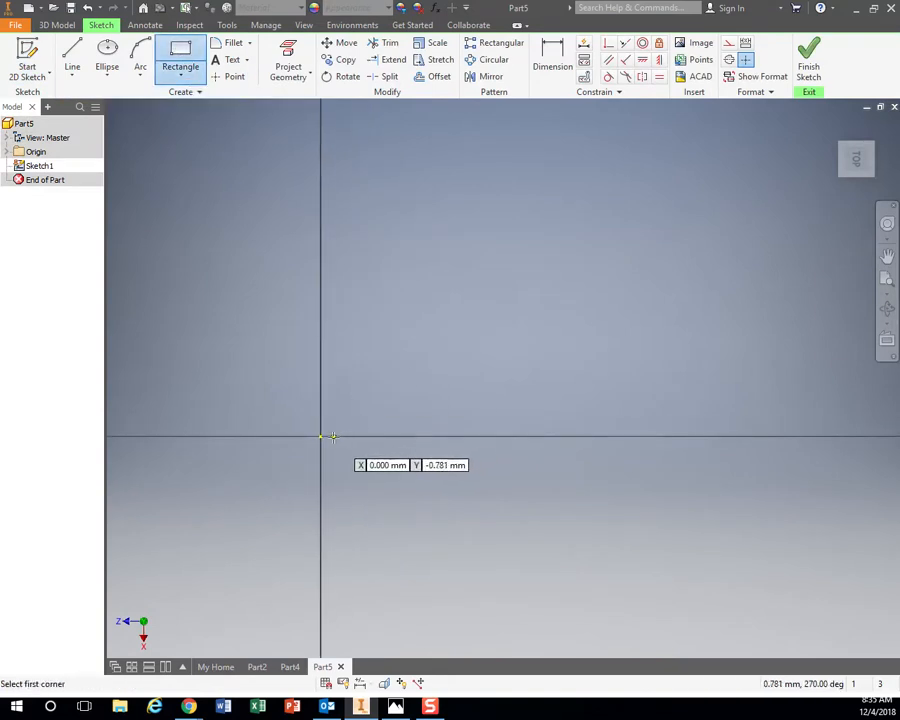
left_click(320, 436)
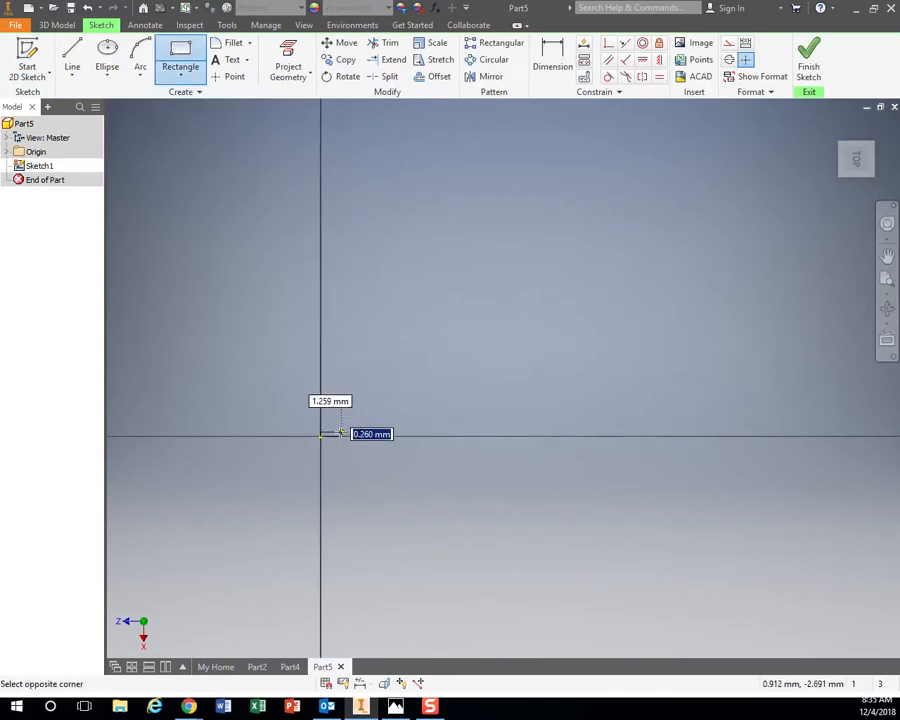
mouse_move(676, 288)
type("76.000")
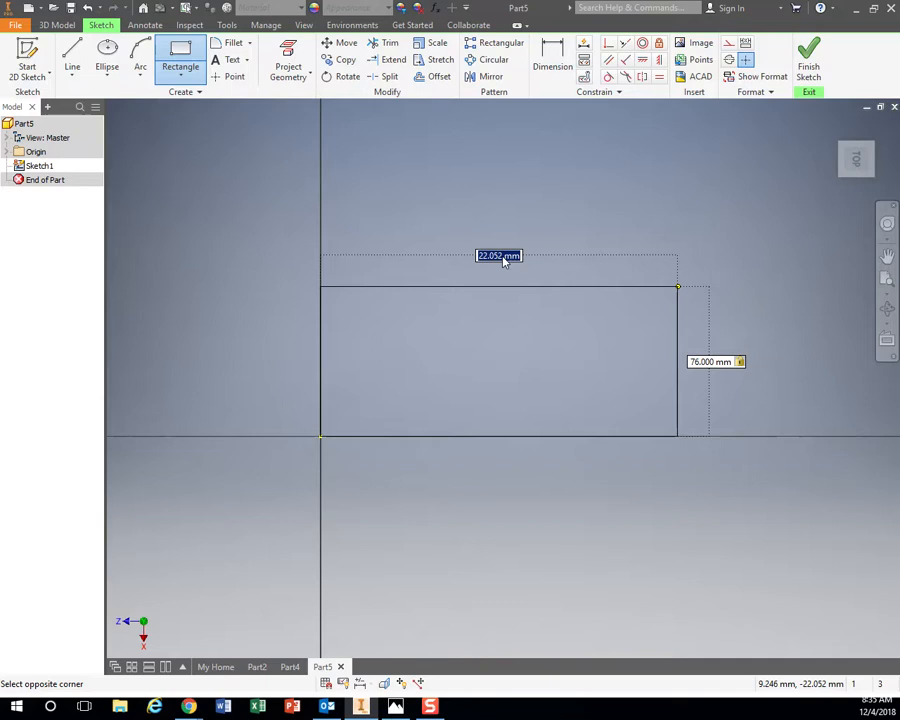
type("30")
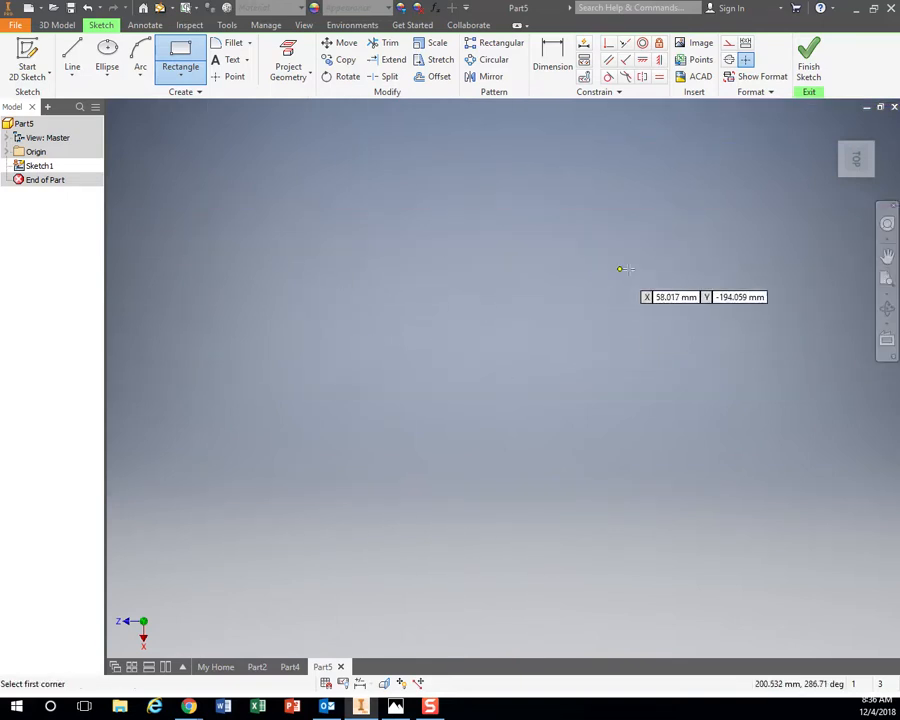
left_click(888, 280)
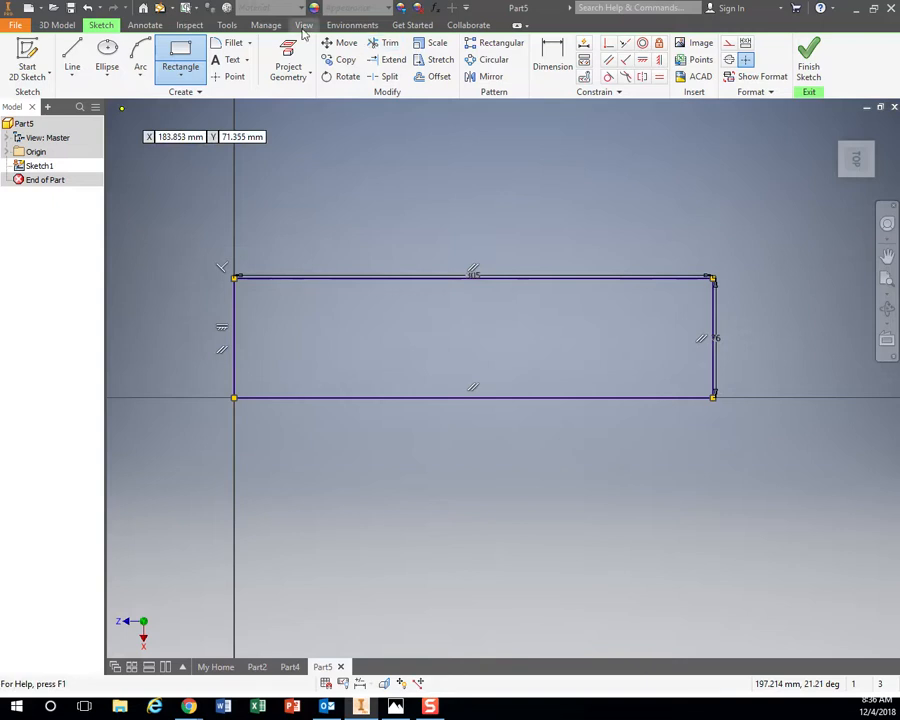
left_click(304, 24)
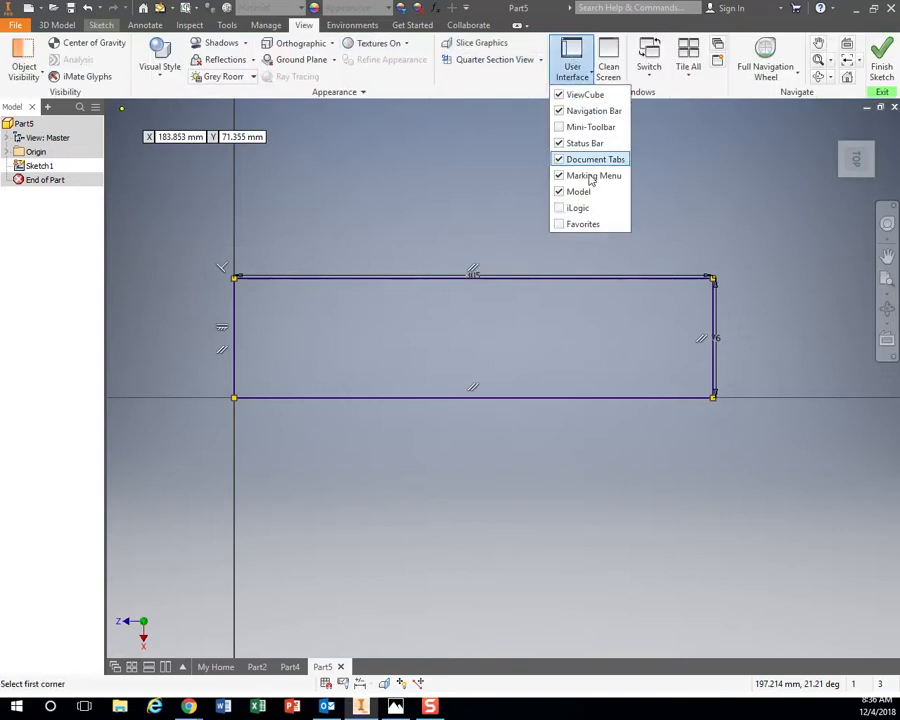
left_click(580, 192)
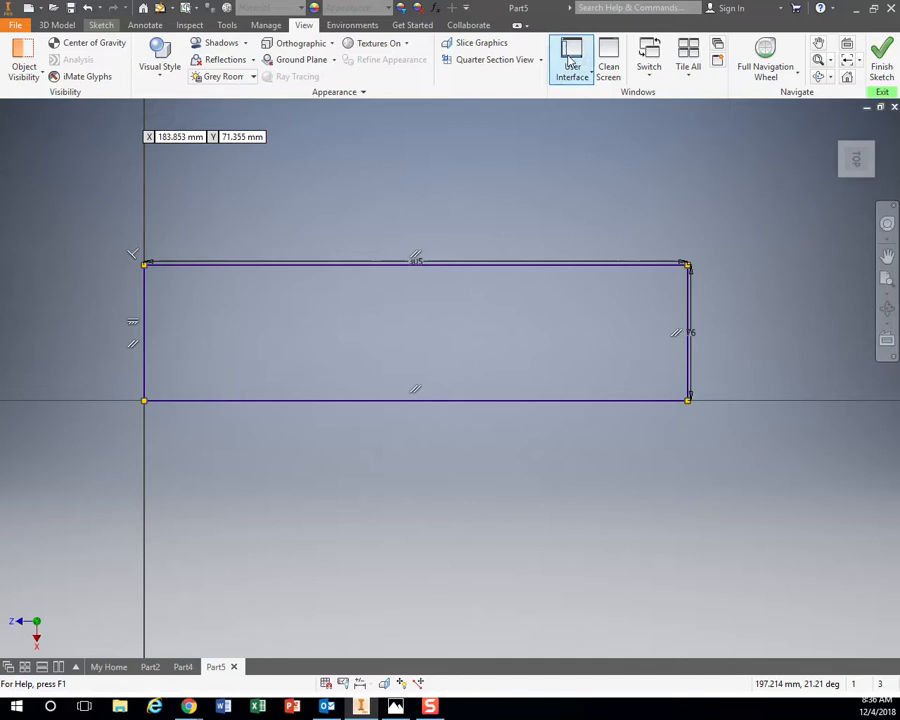
left_click(572, 60)
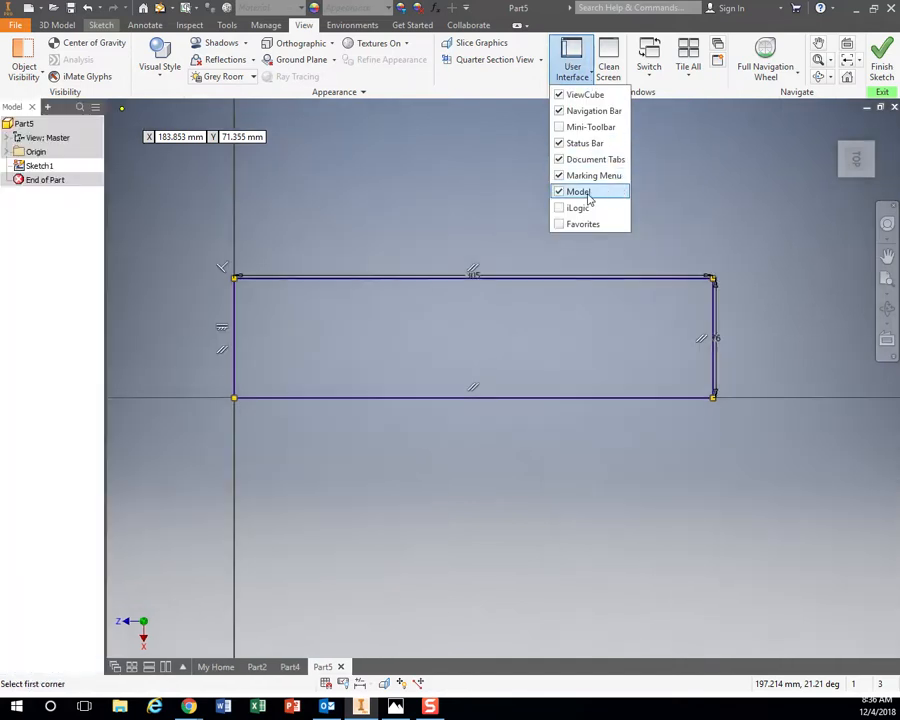
mouse_move(646, 126)
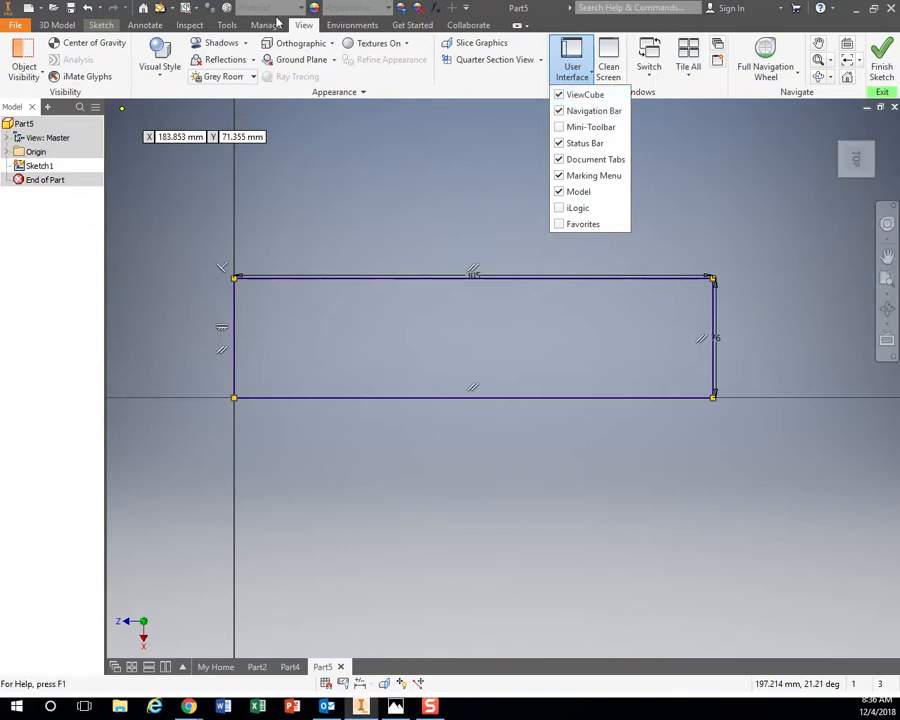
left_click(100, 24)
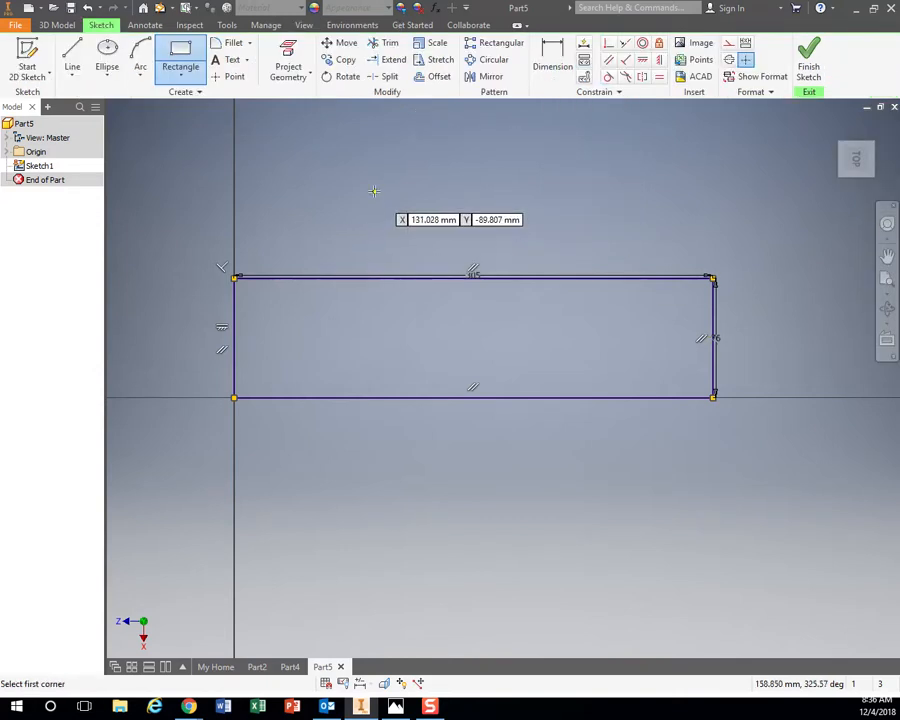
mouse_move(746, 130)
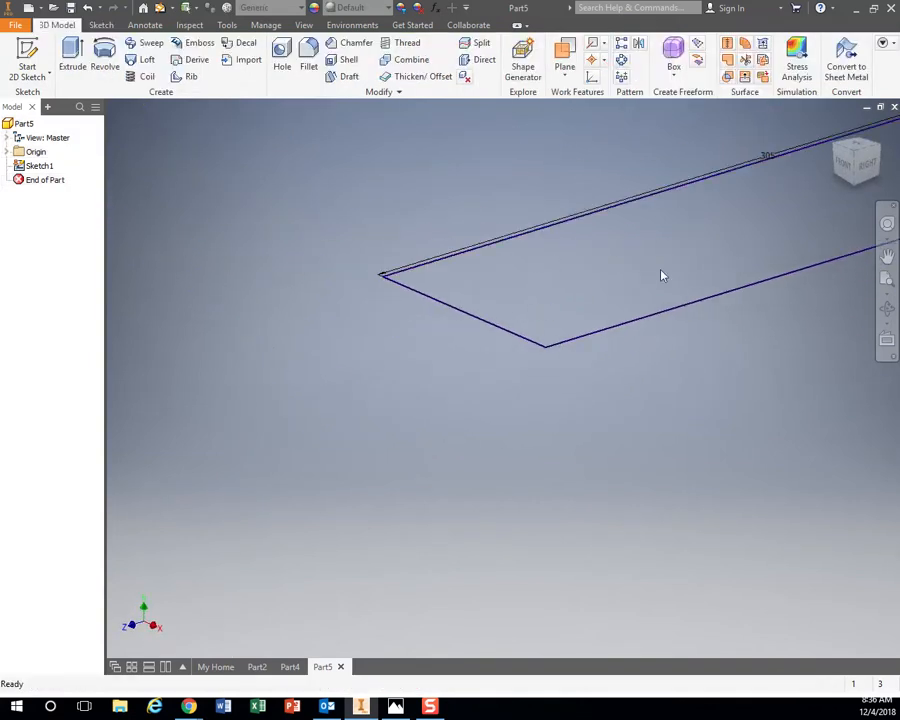
Extrude the 305×76 mm rectangle 25 mm into a solid block
left_click_drag(660, 276, 696, 384)
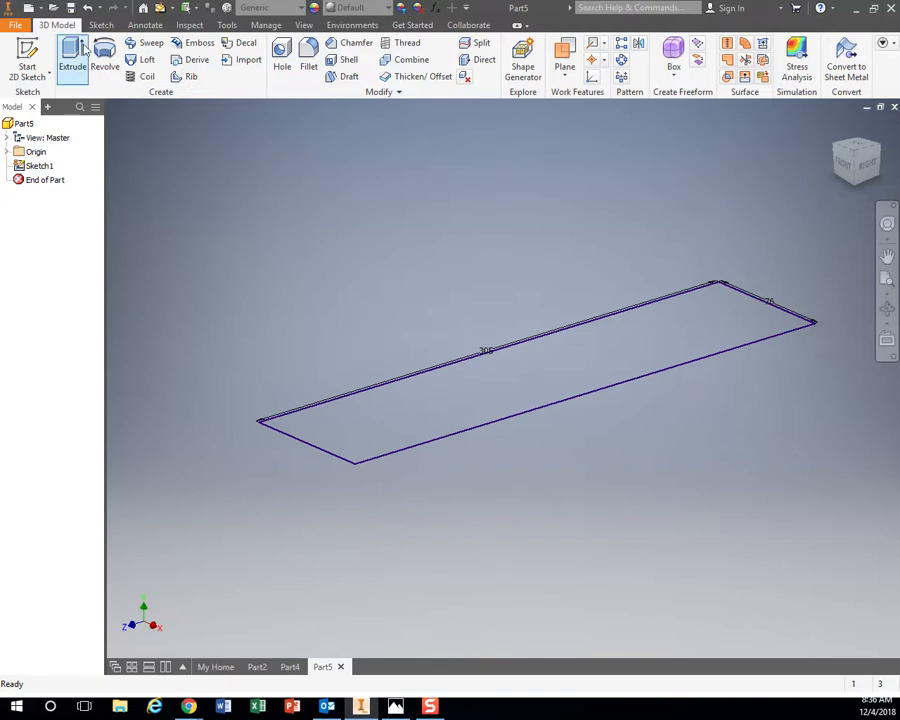
mouse_move(72, 60)
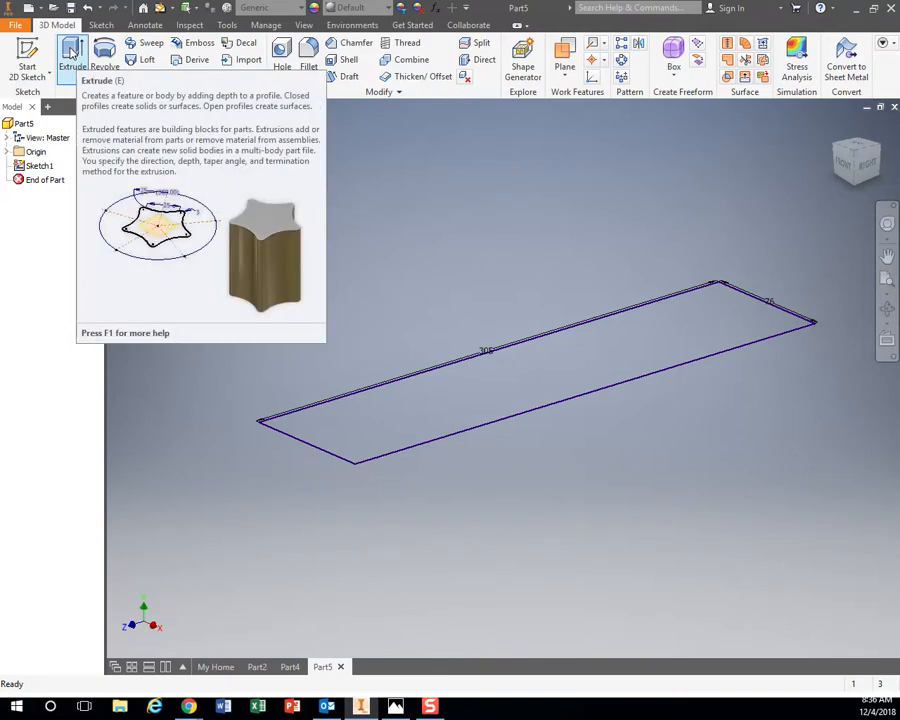
left_click(72, 52)
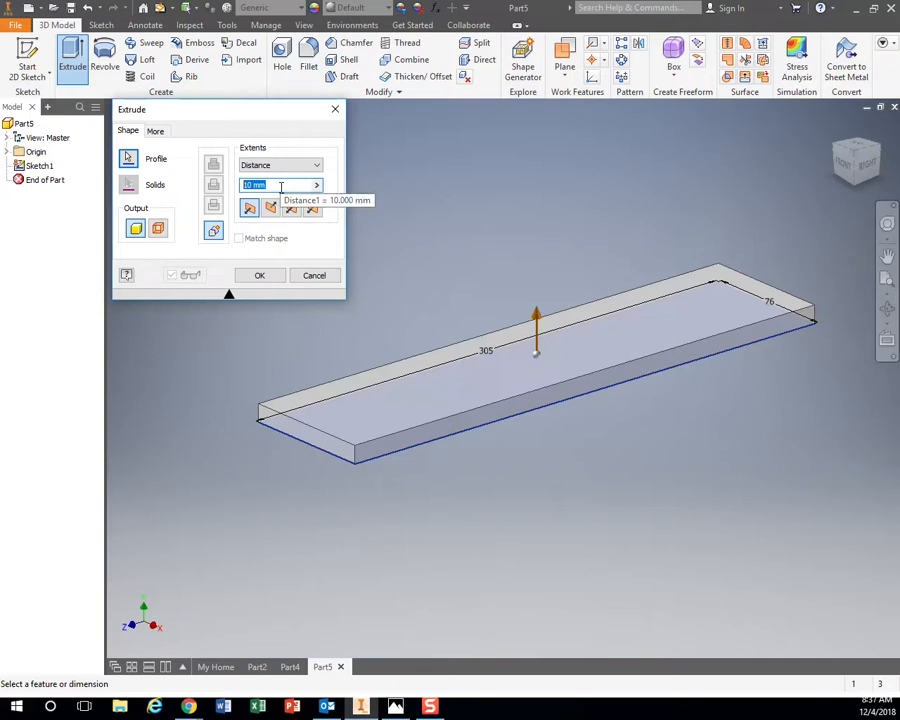
type("25")
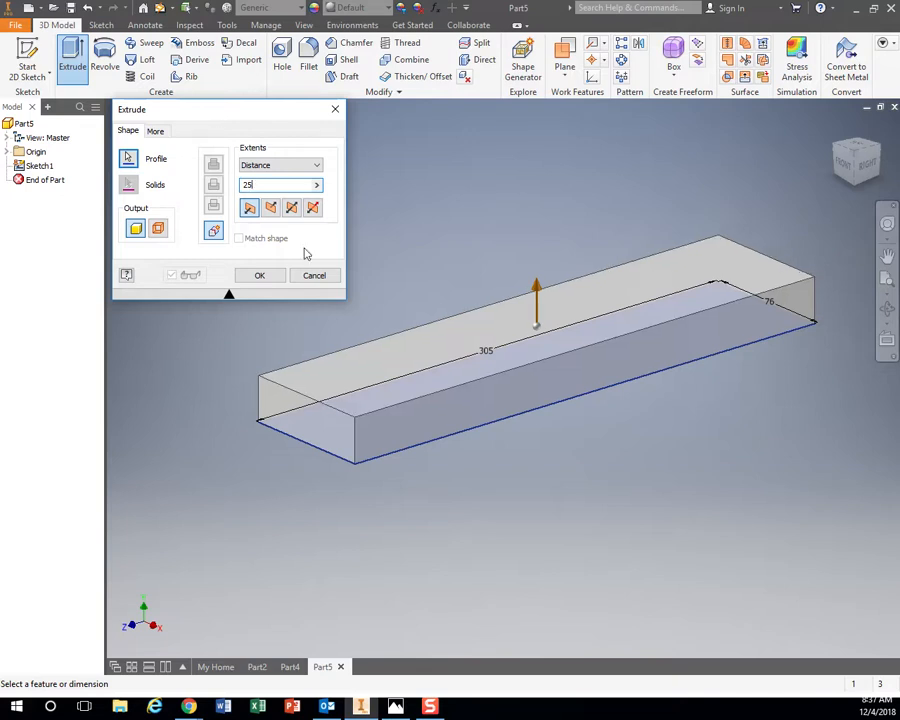
left_click(260, 276)
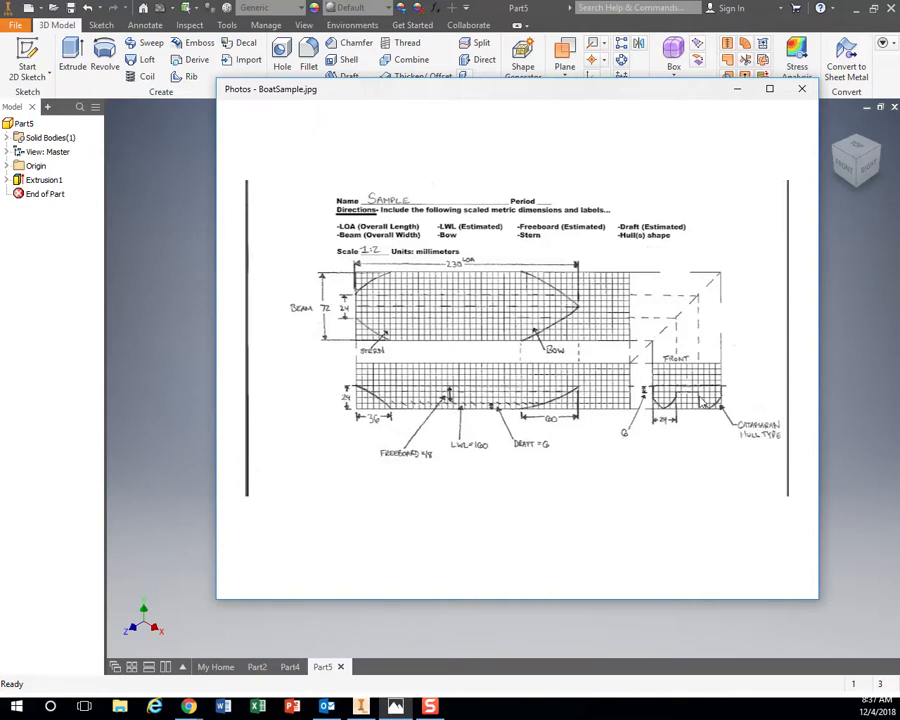
mouse_move(488, 96)
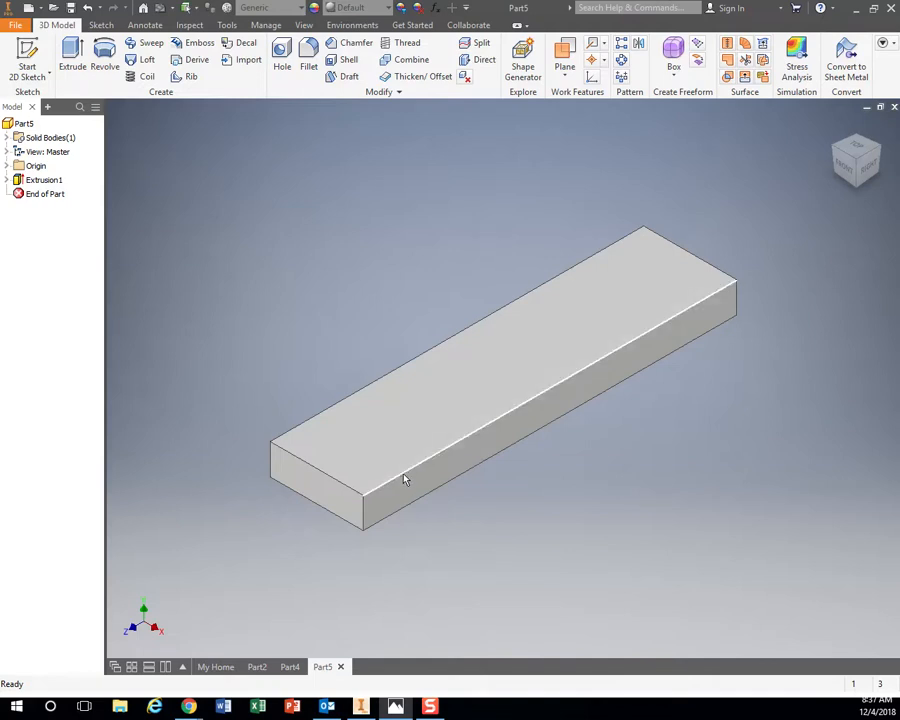
mouse_move(296, 308)
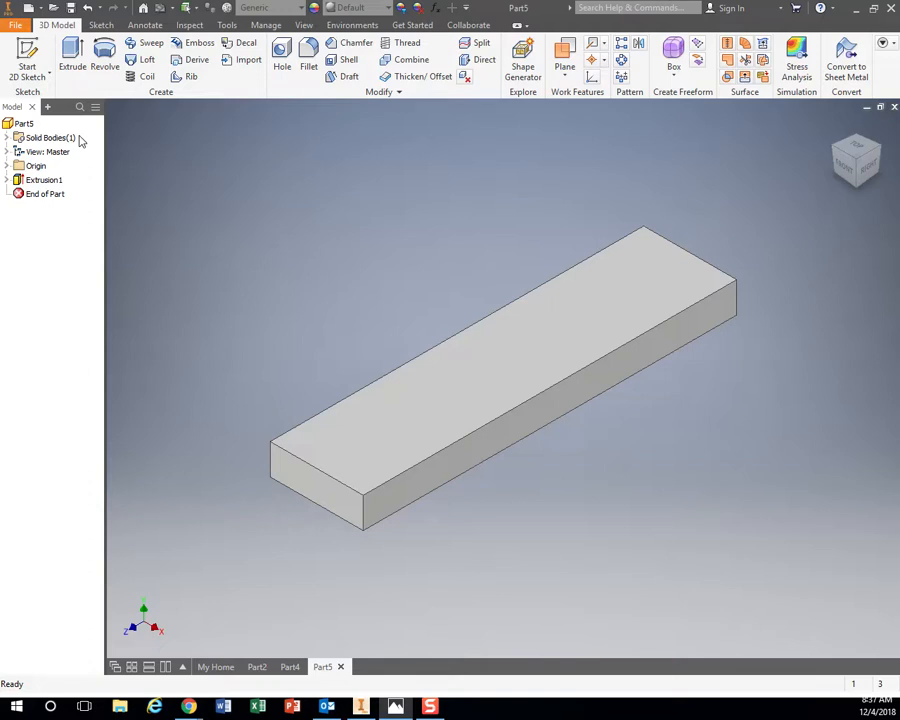
Begin a second sketch on the block's end face, viewed straight on
left_click(320, 470)
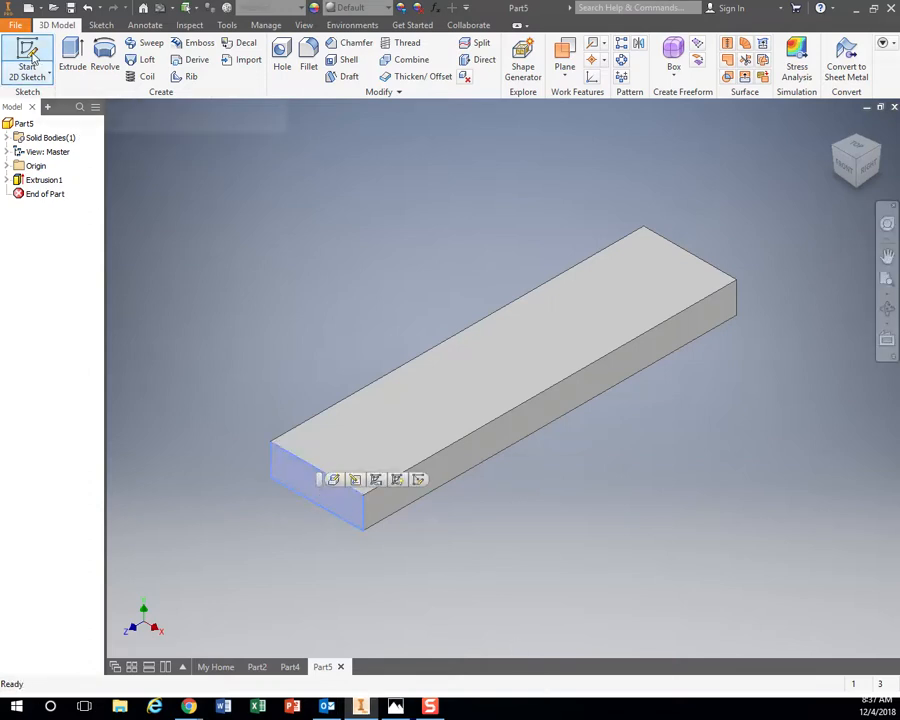
left_click(28, 56)
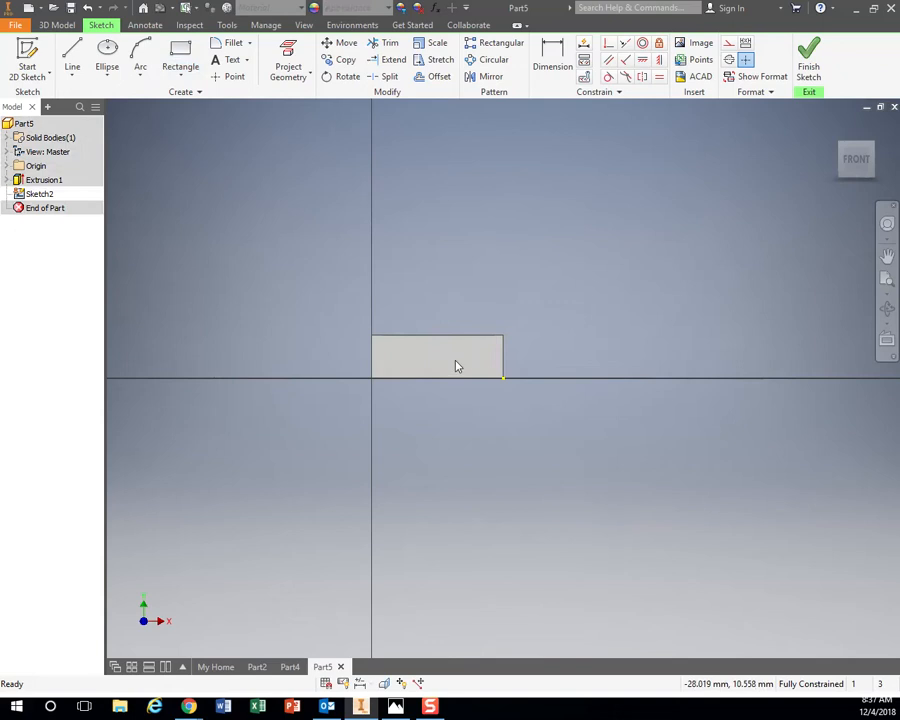
mouse_move(380, 176)
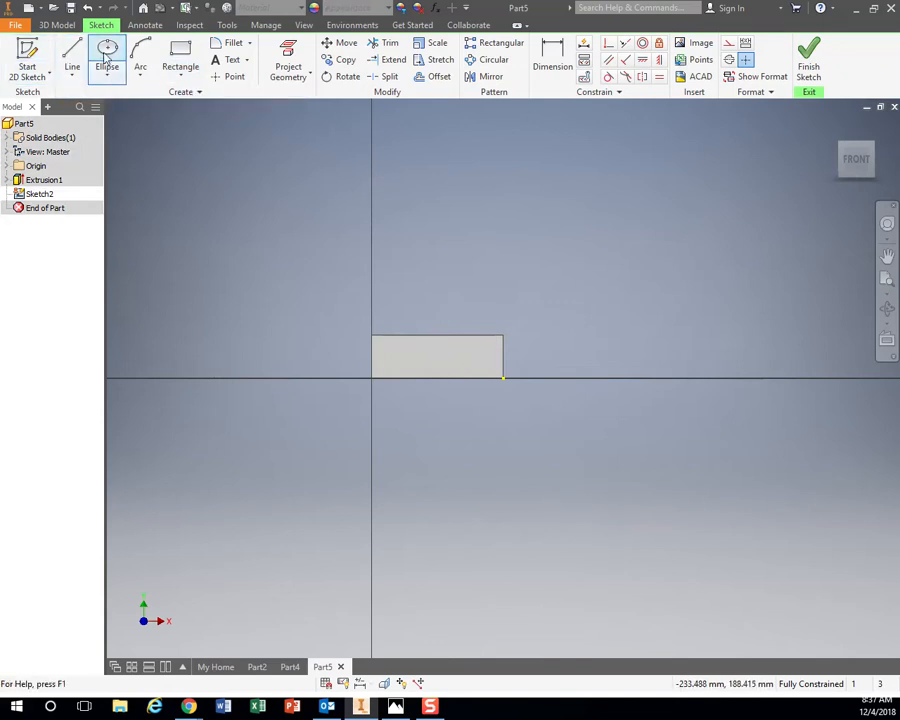
left_click(106, 58)
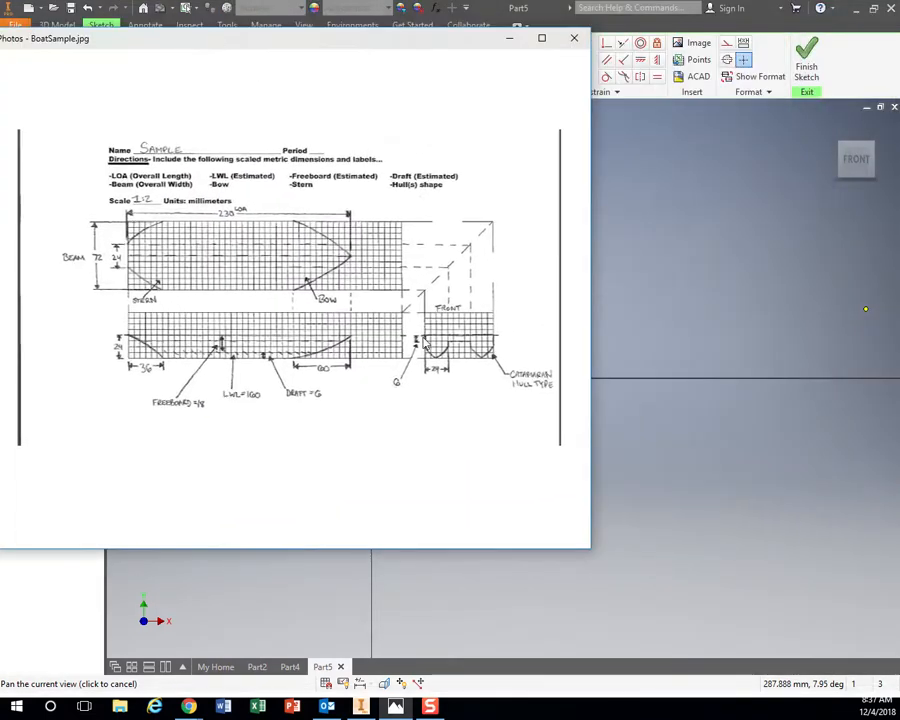
mouse_move(436, 378)
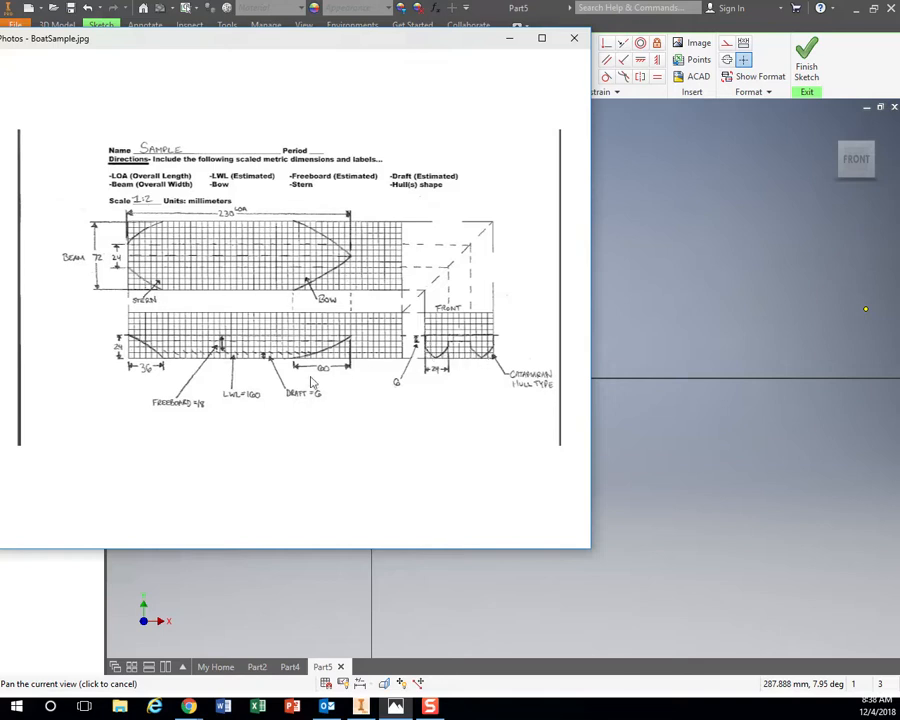
mouse_move(448, 340)
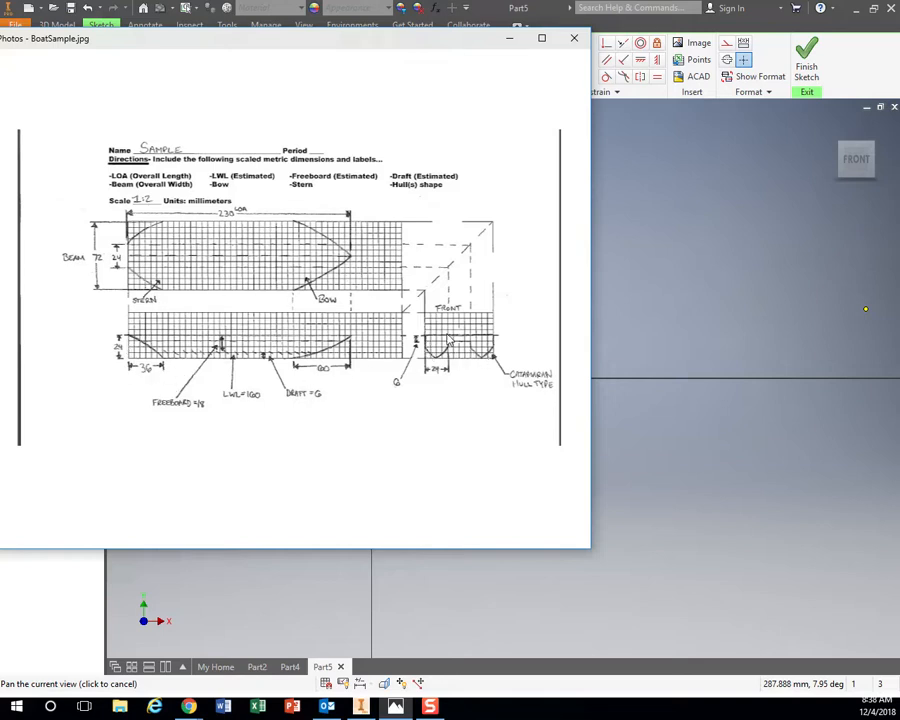
mouse_move(430, 376)
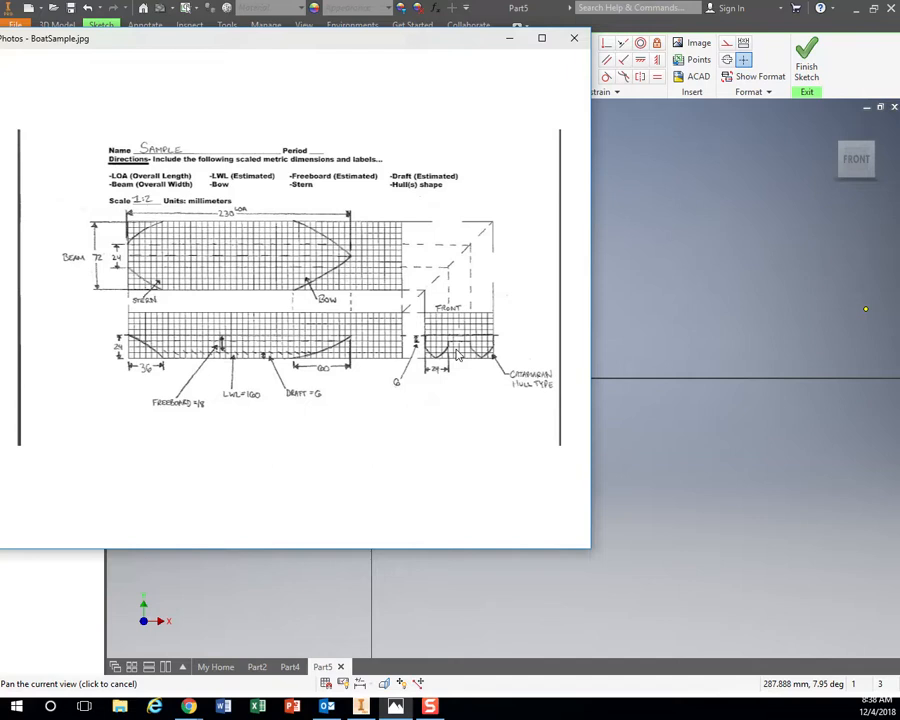
mouse_move(388, 80)
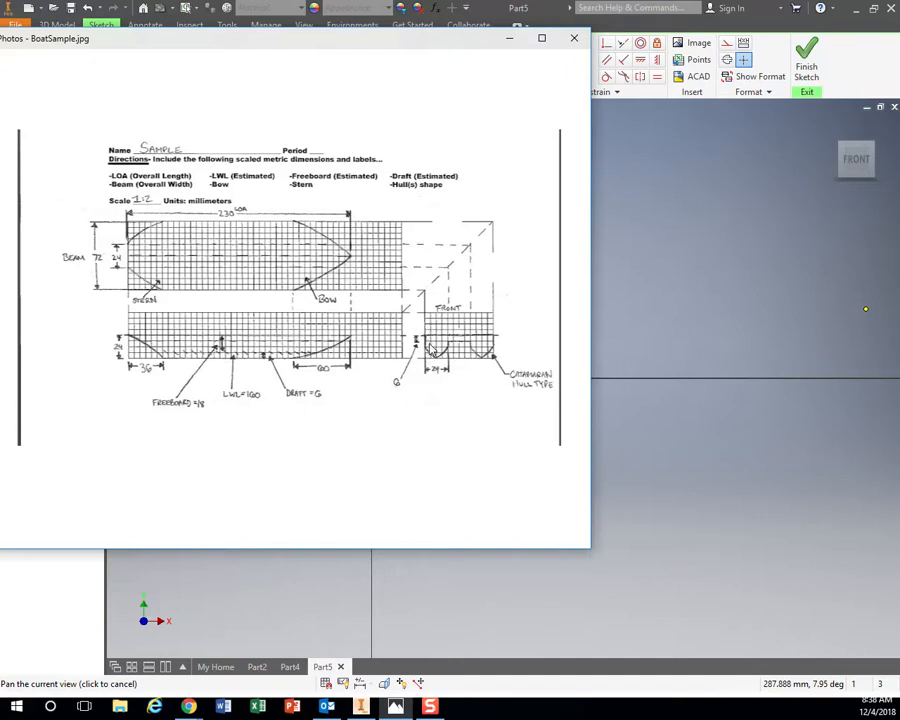
mouse_move(476, 356)
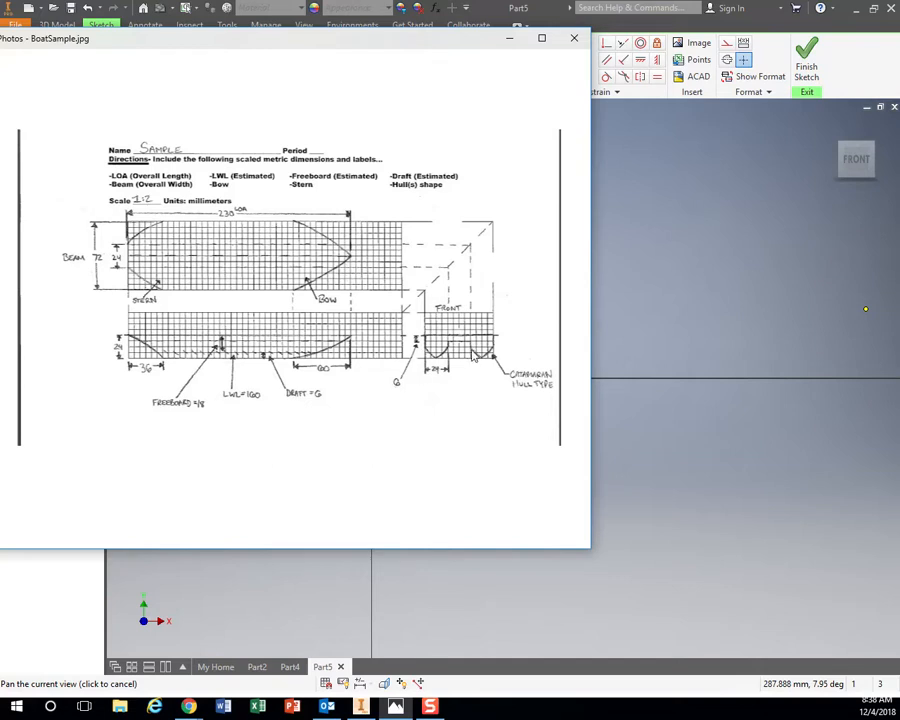
left_click(572, 38)
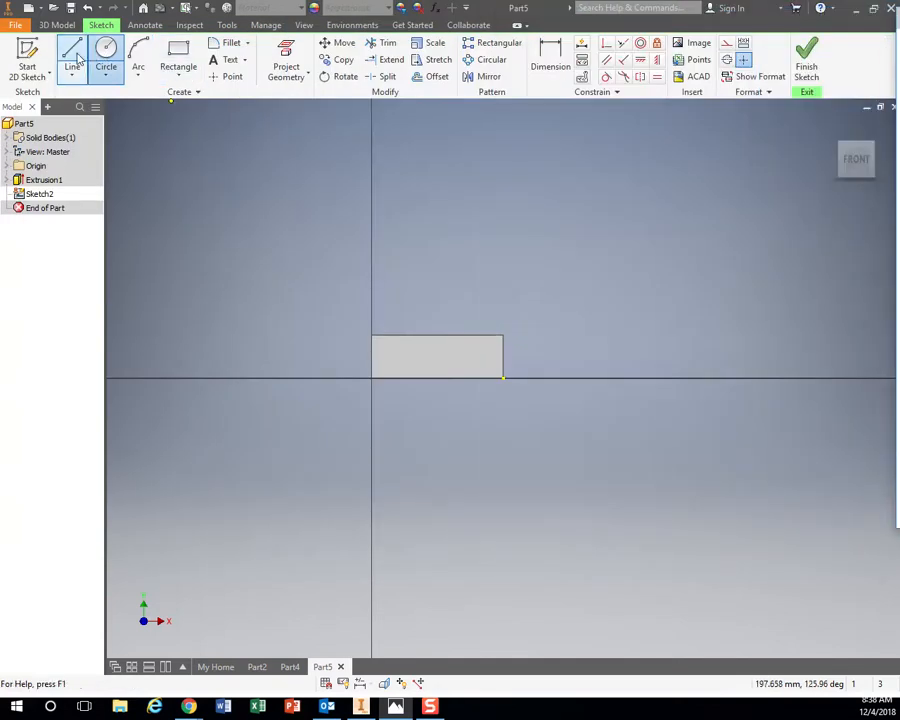
Start a line at a point on the outline's left edge
left_click(72, 58)
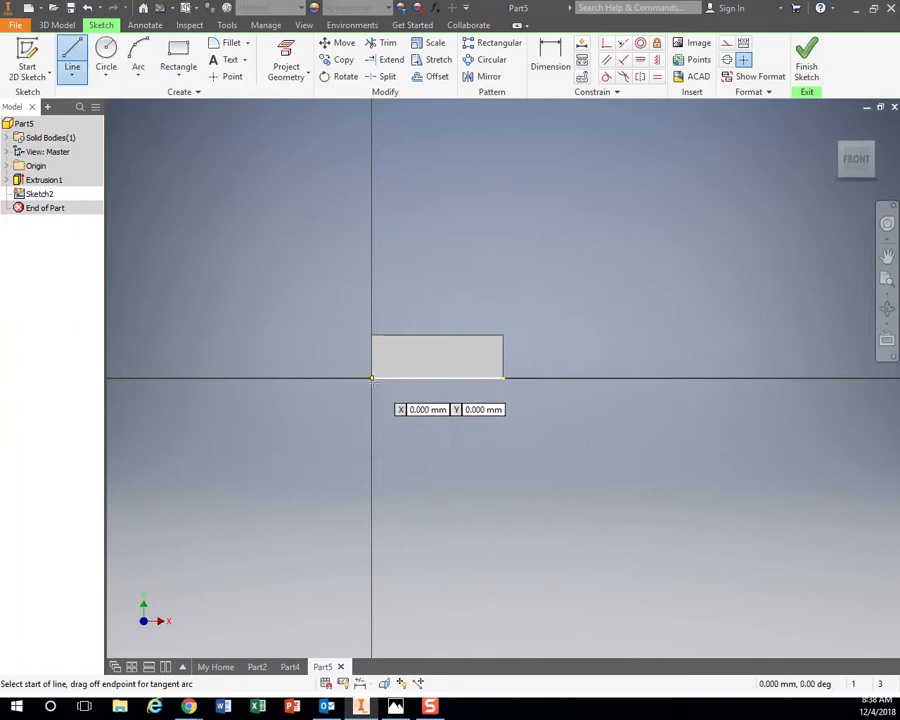
left_click(372, 380)
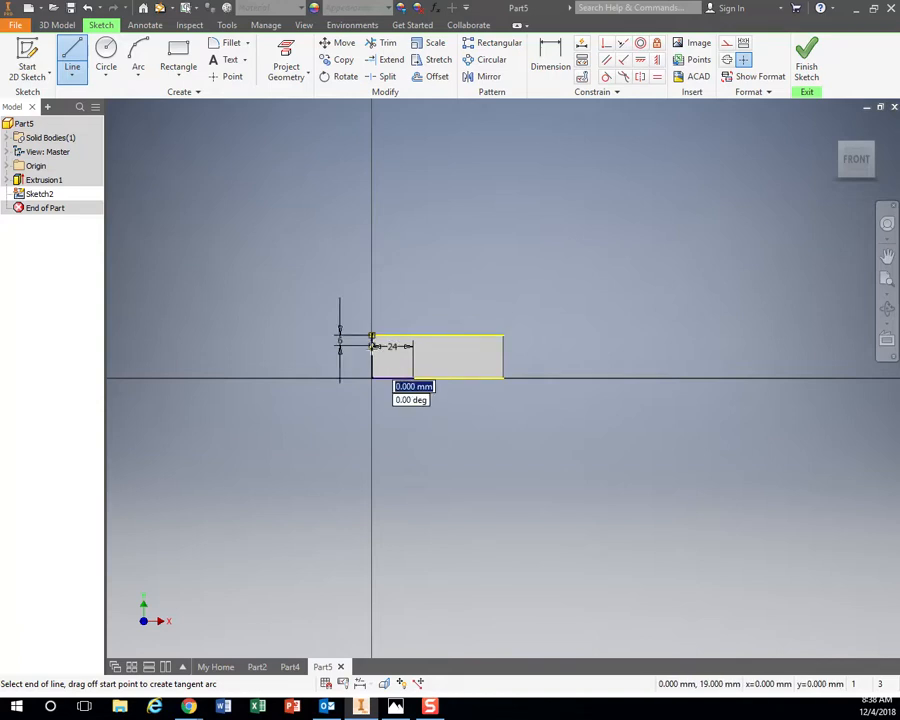
mouse_move(300, 284)
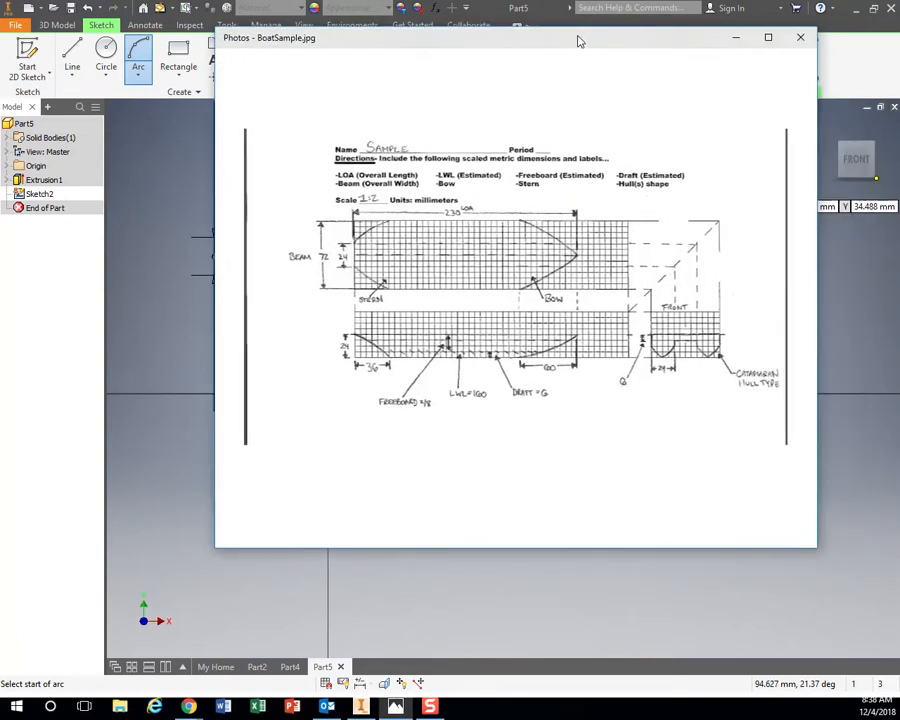
mouse_move(650, 344)
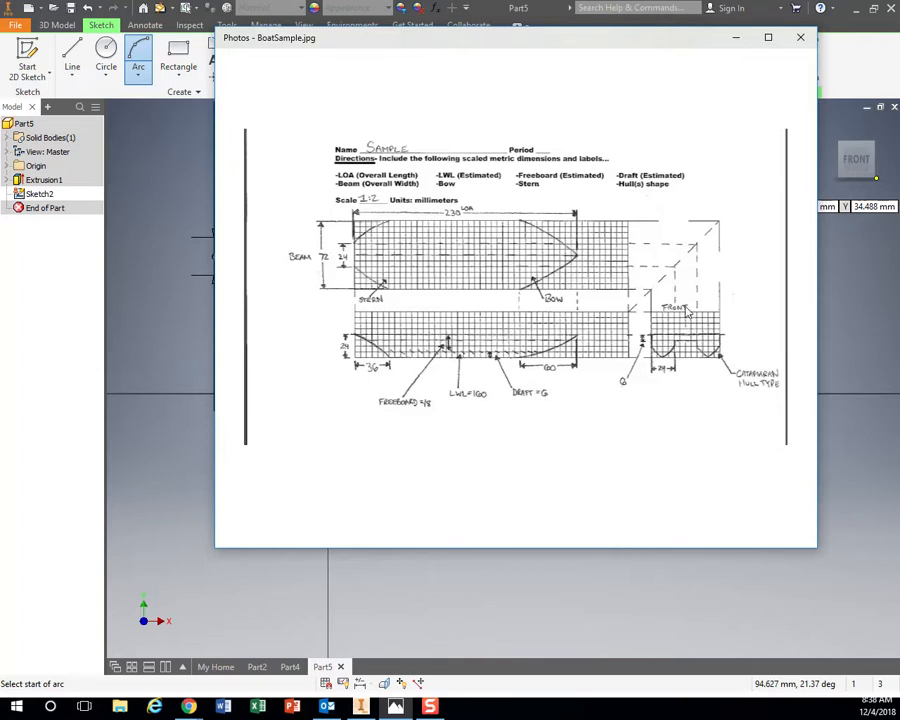
mouse_move(648, 356)
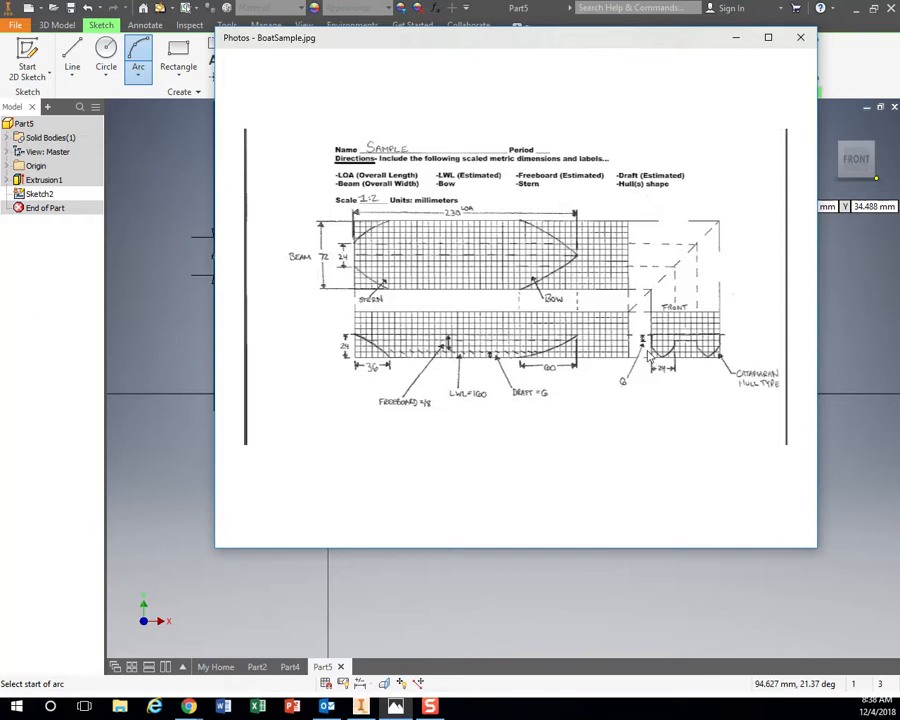
mouse_move(698, 368)
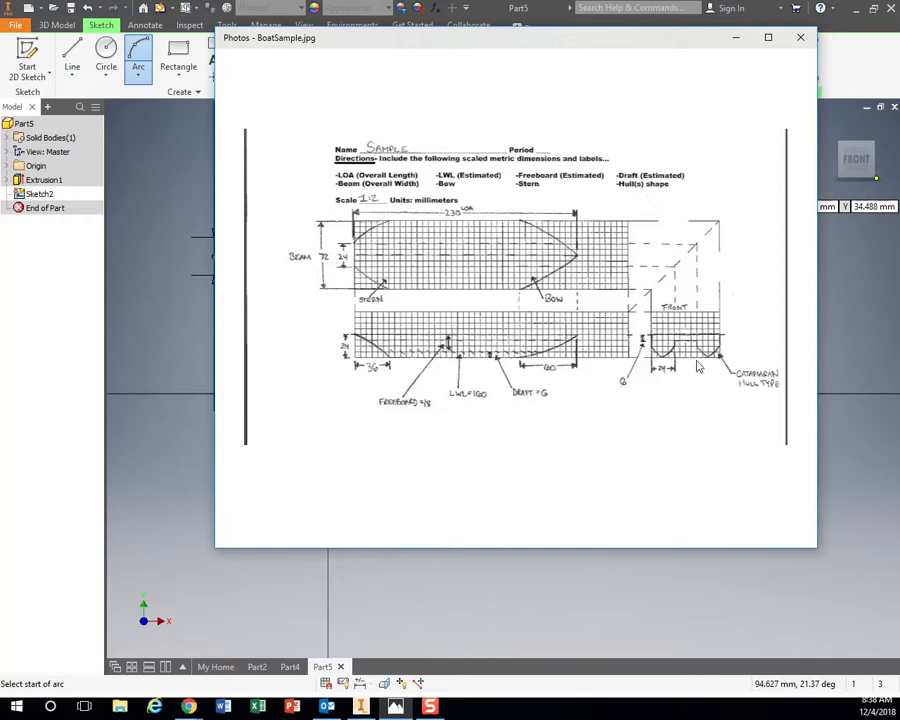
mouse_move(488, 46)
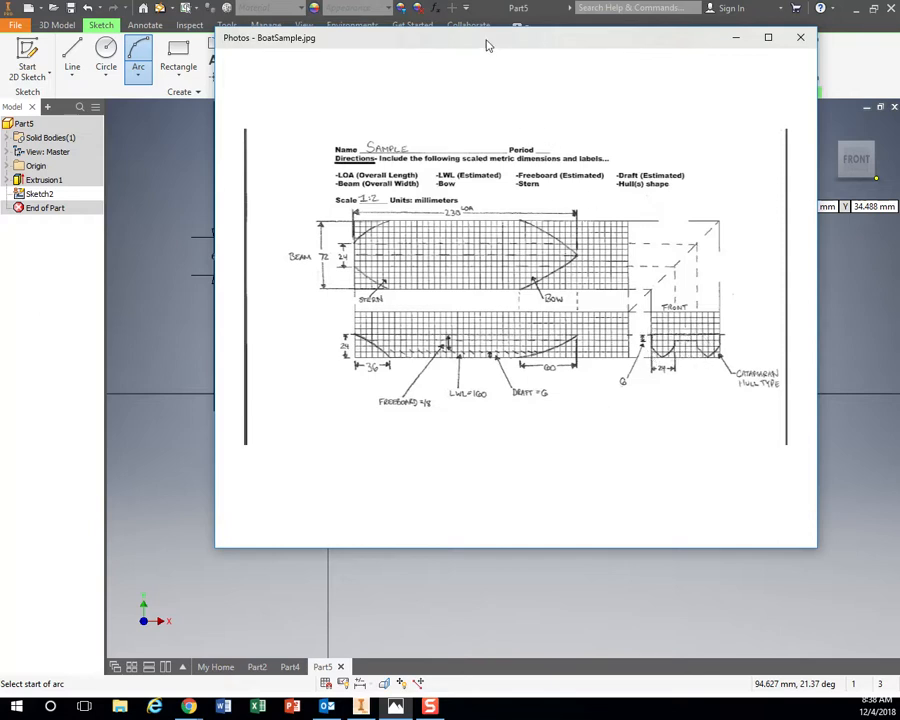
mouse_move(650, 356)
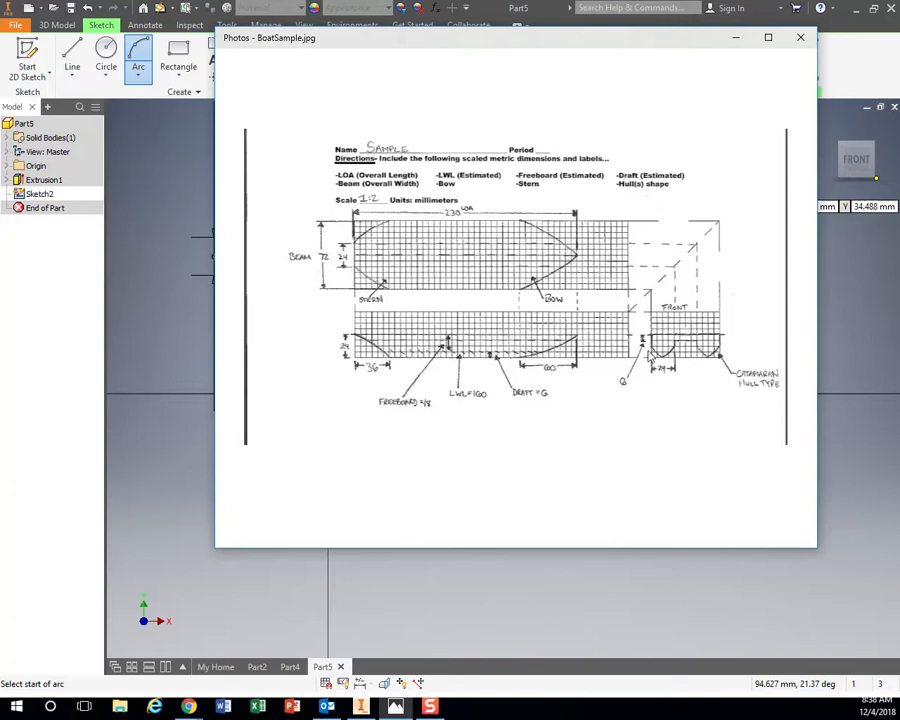
mouse_move(522, 68)
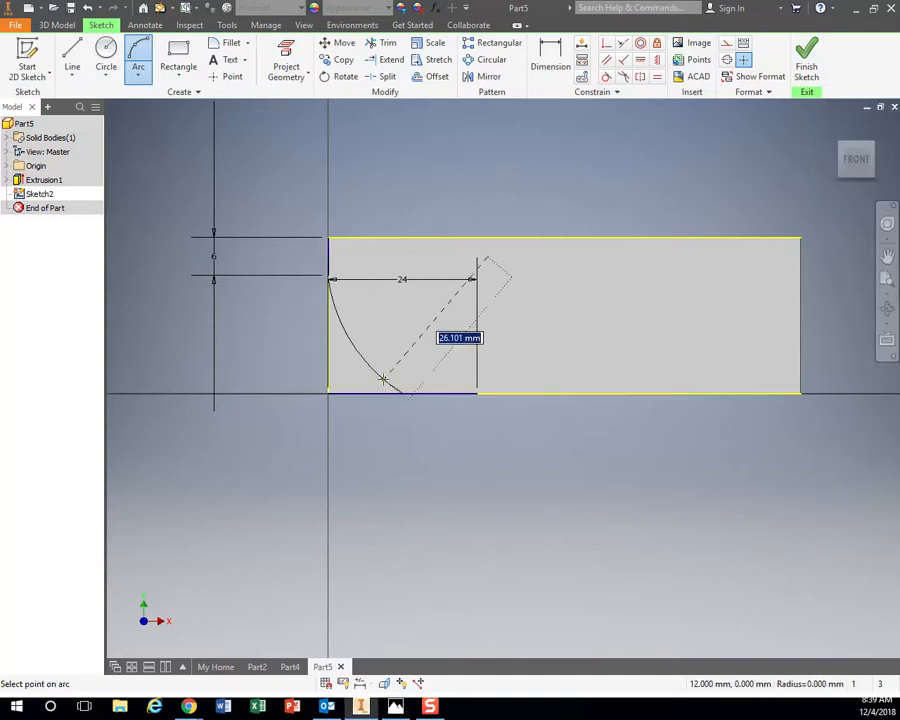
Draw two mirrored arcs through the bottom point, ending at the 24 mm line
left_click(400, 390)
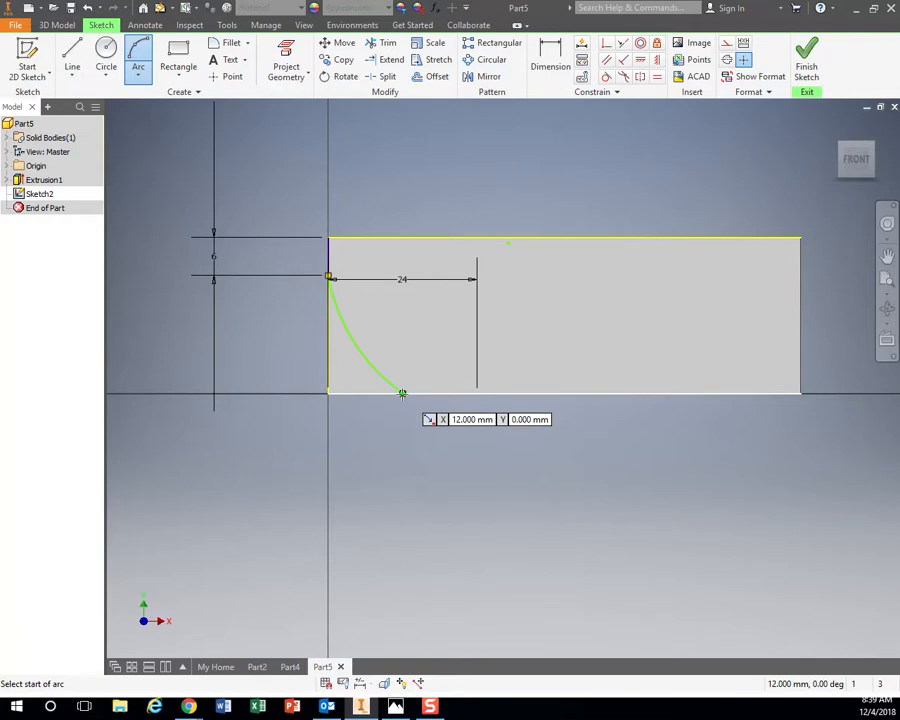
left_click(404, 392)
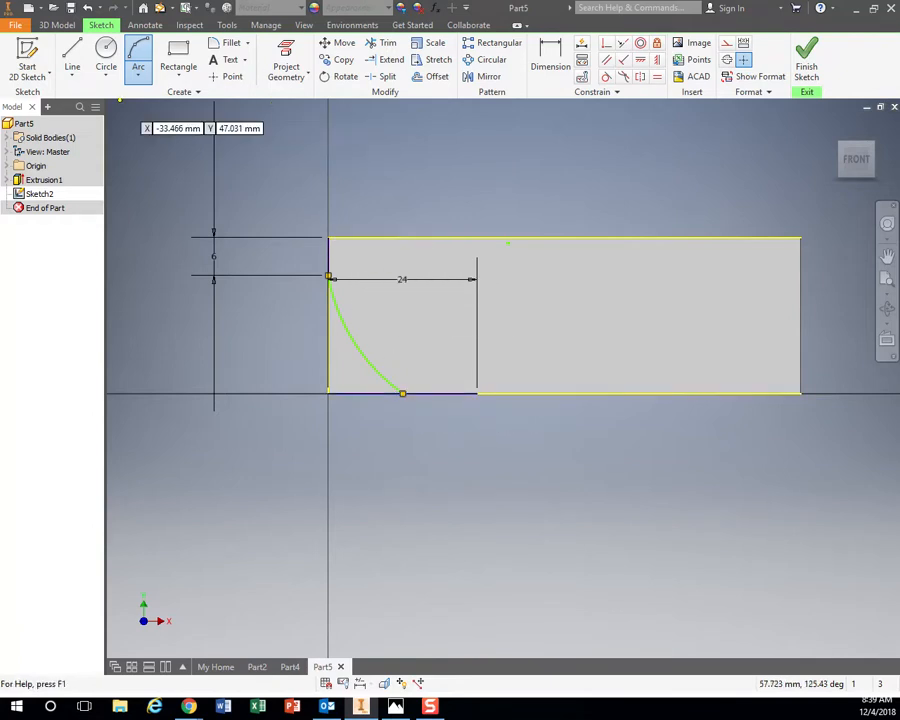
left_click(72, 58)
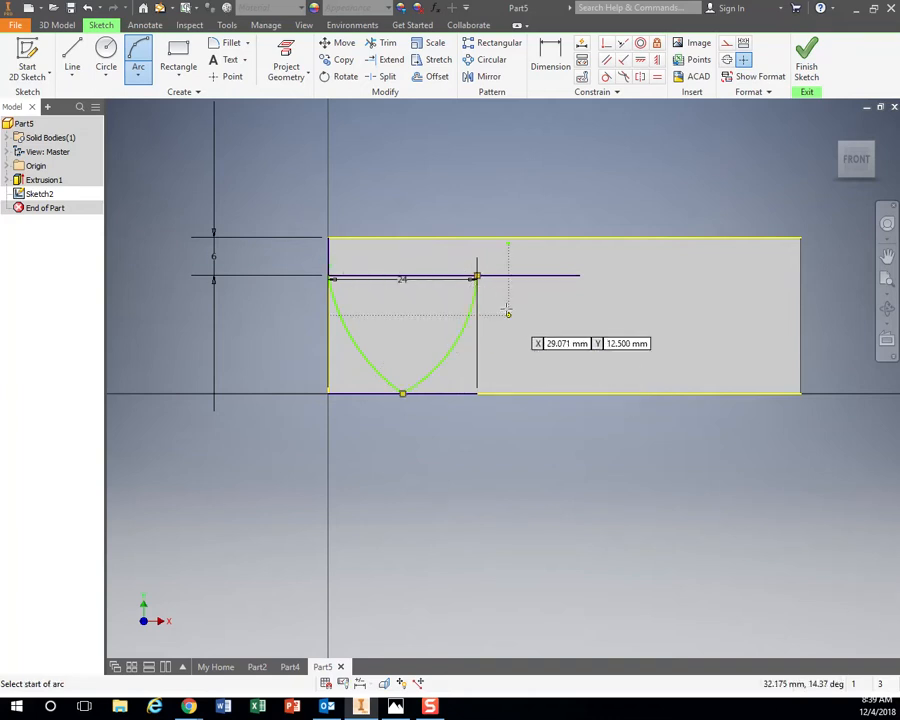
left_click(72, 52)
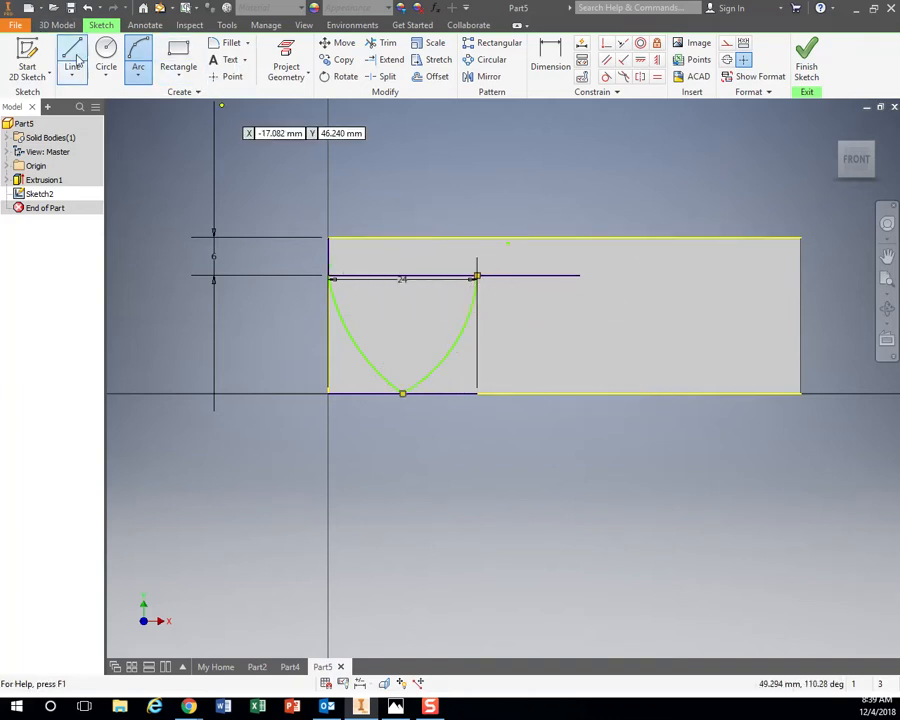
left_click(72, 56)
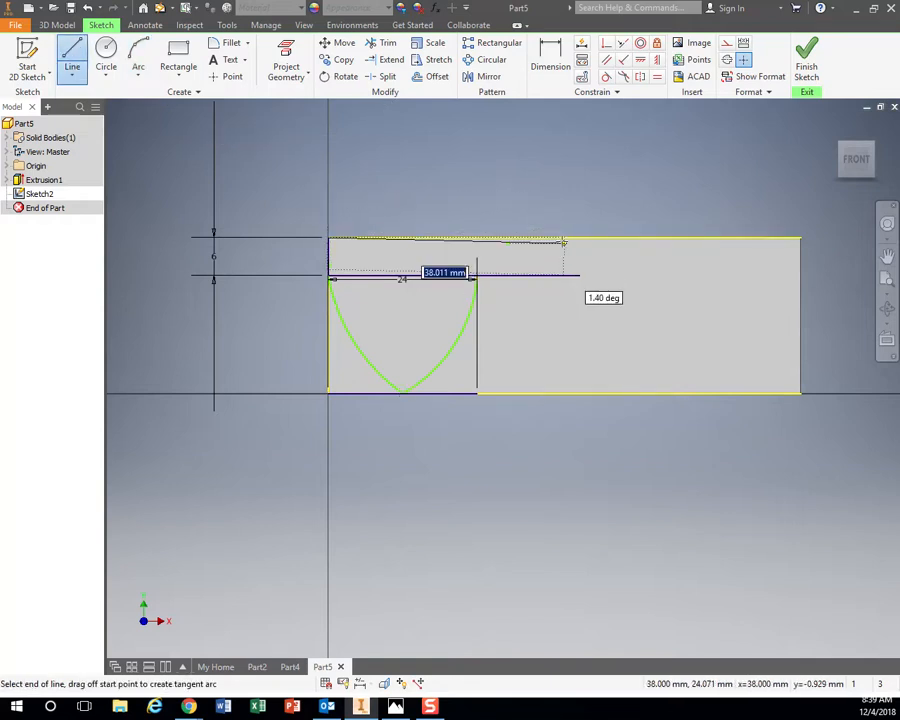
mouse_move(418, 244)
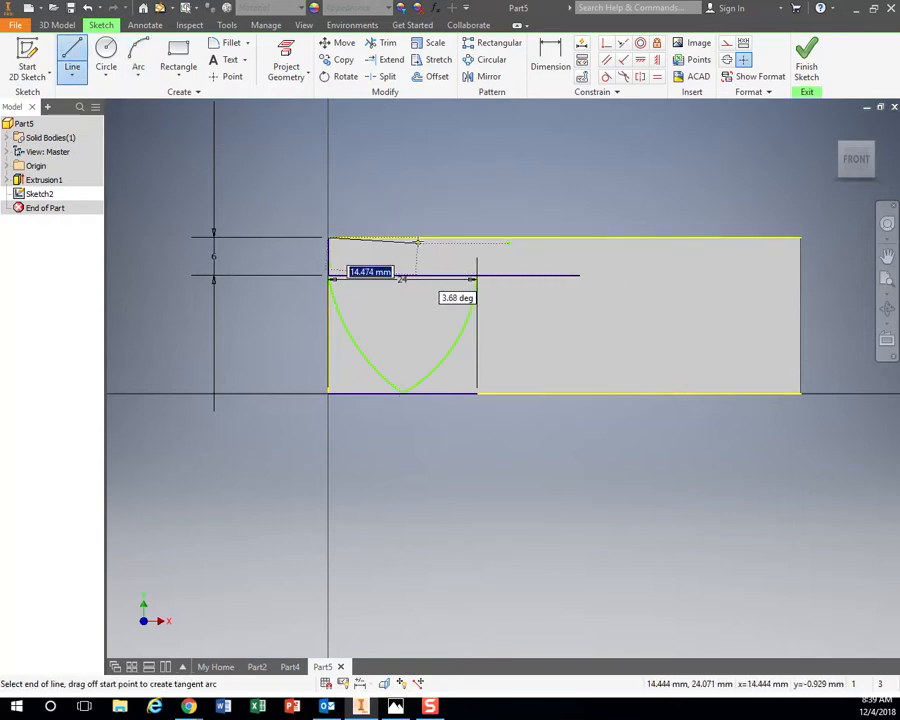
mouse_move(424, 236)
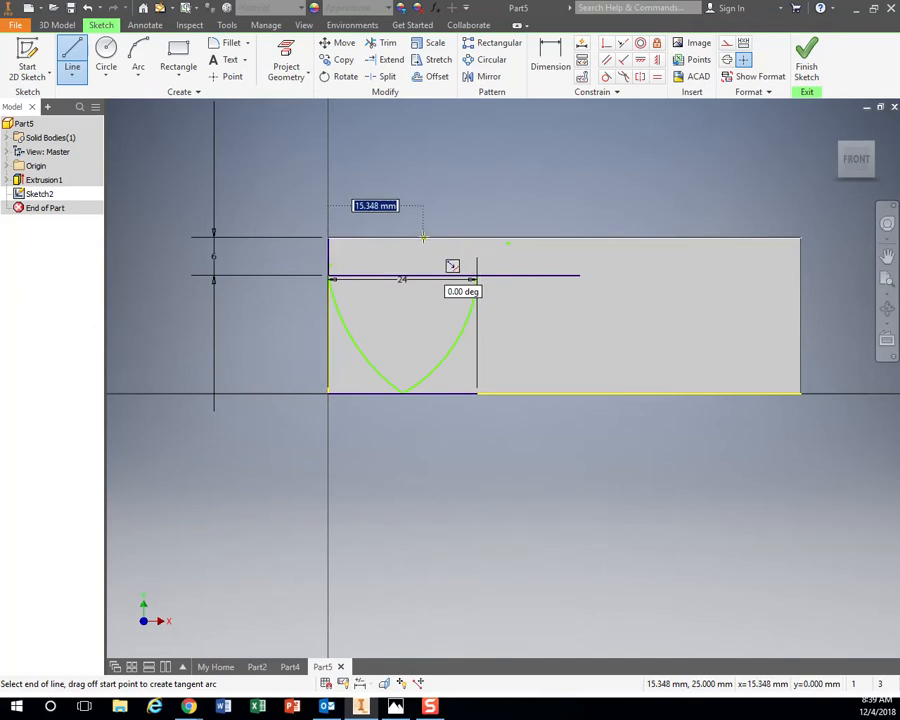
mouse_move(478, 268)
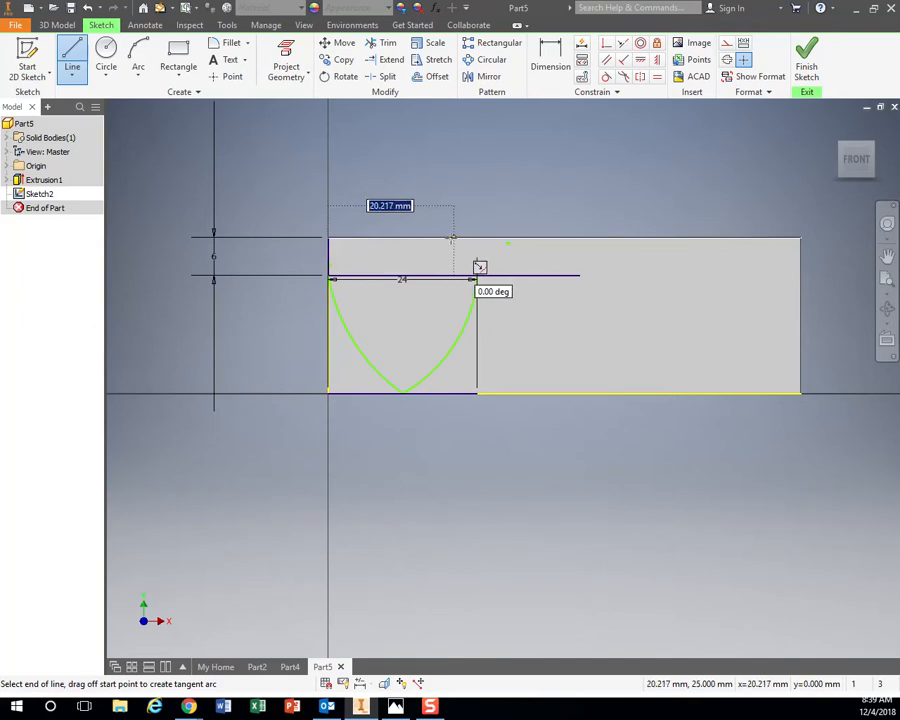
mouse_move(512, 240)
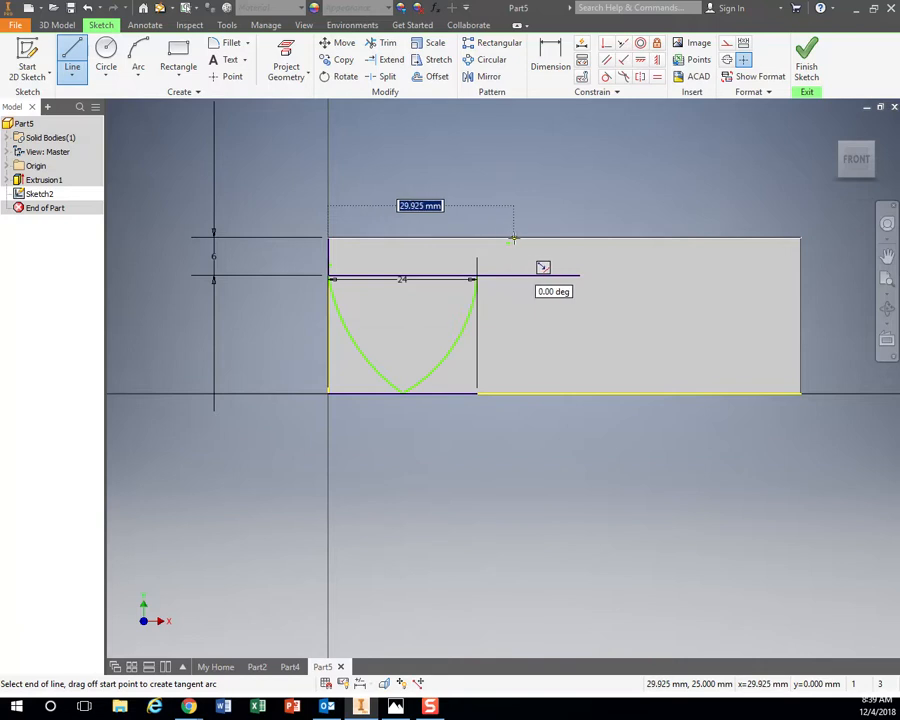
mouse_move(548, 238)
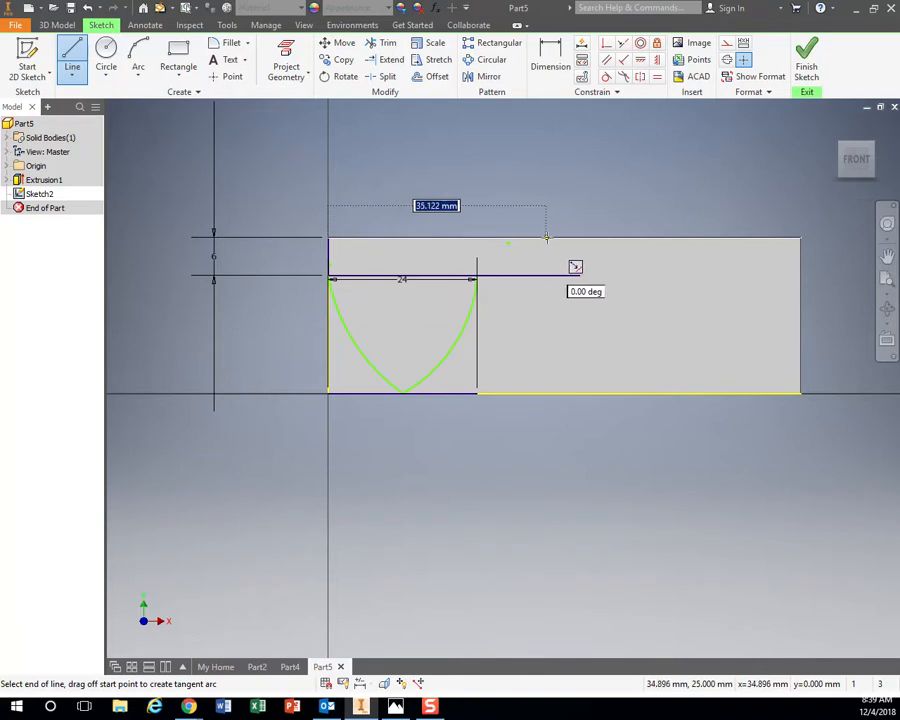
mouse_move(564, 238)
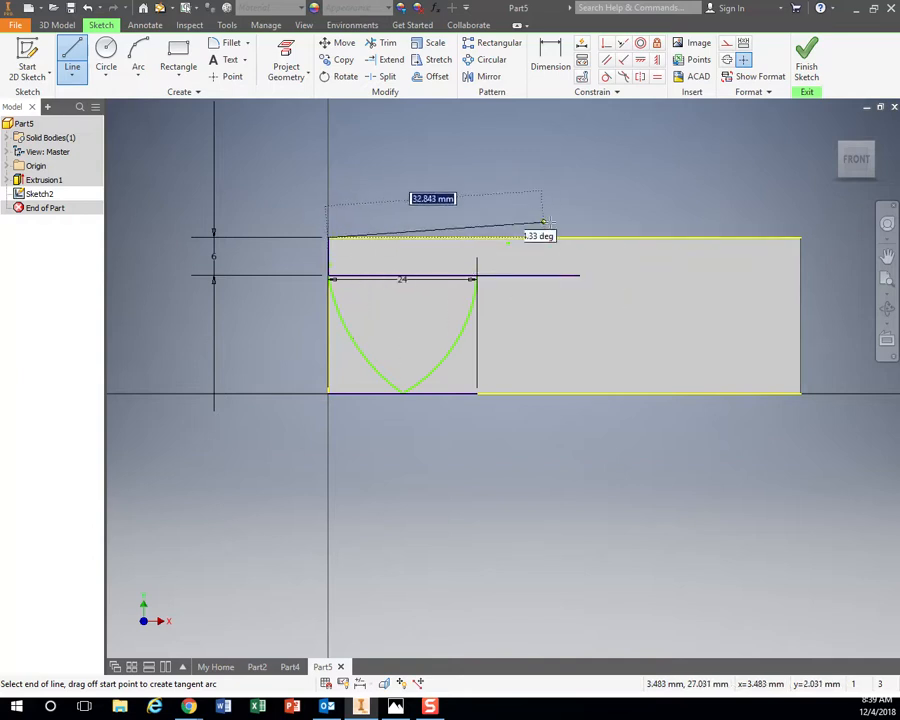
mouse_move(524, 236)
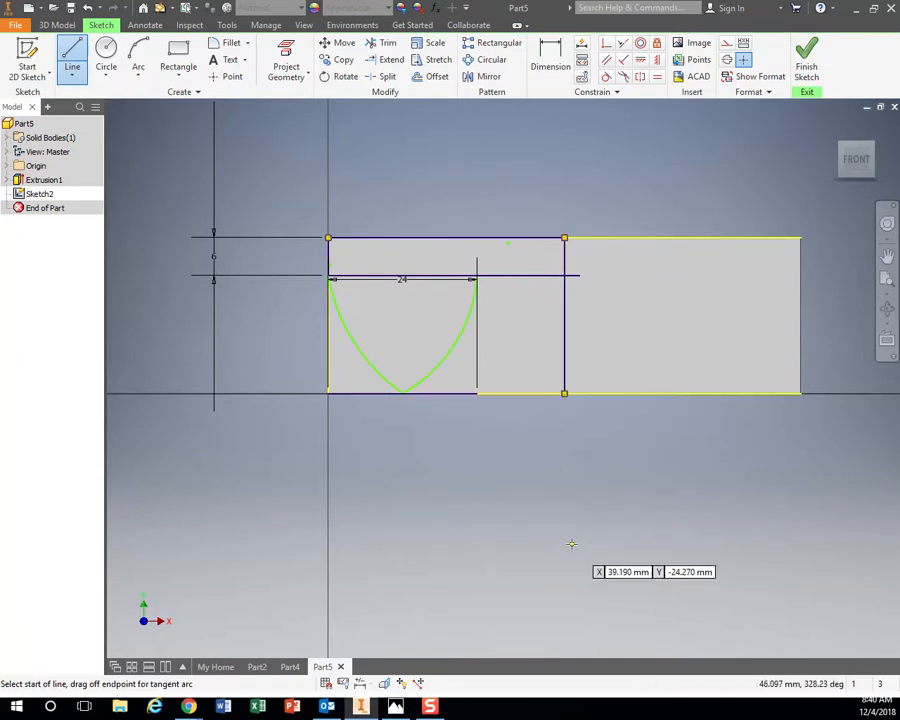
mouse_move(596, 376)
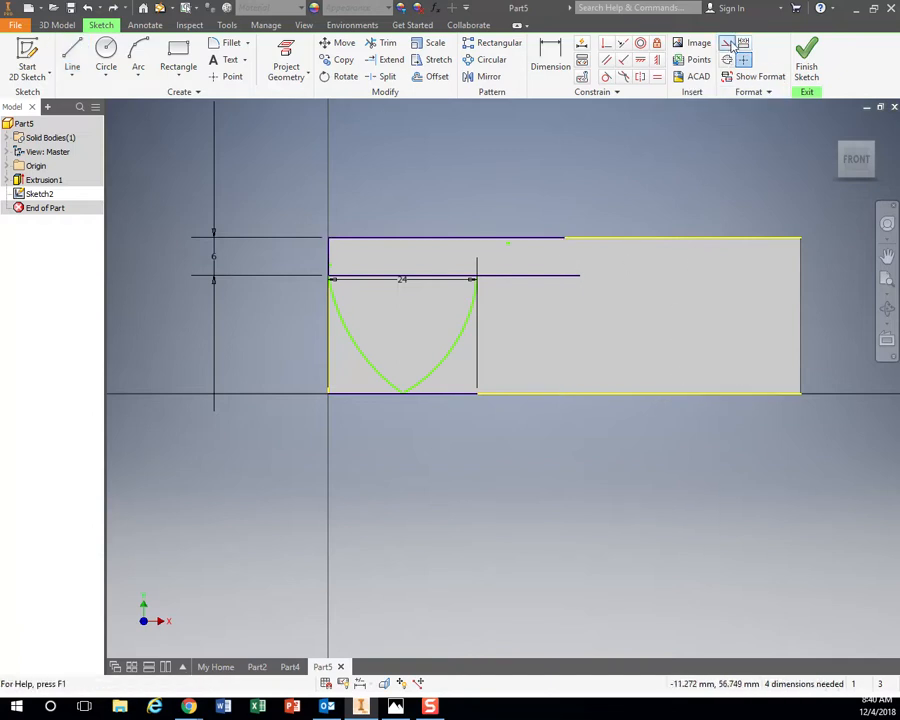
mouse_move(728, 60)
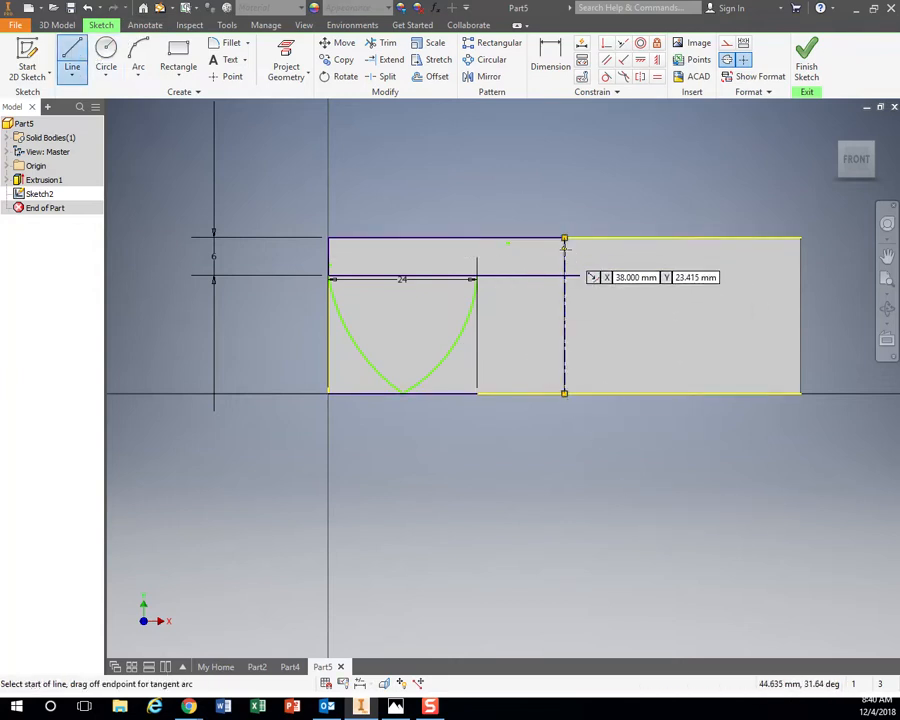
mouse_move(624, 282)
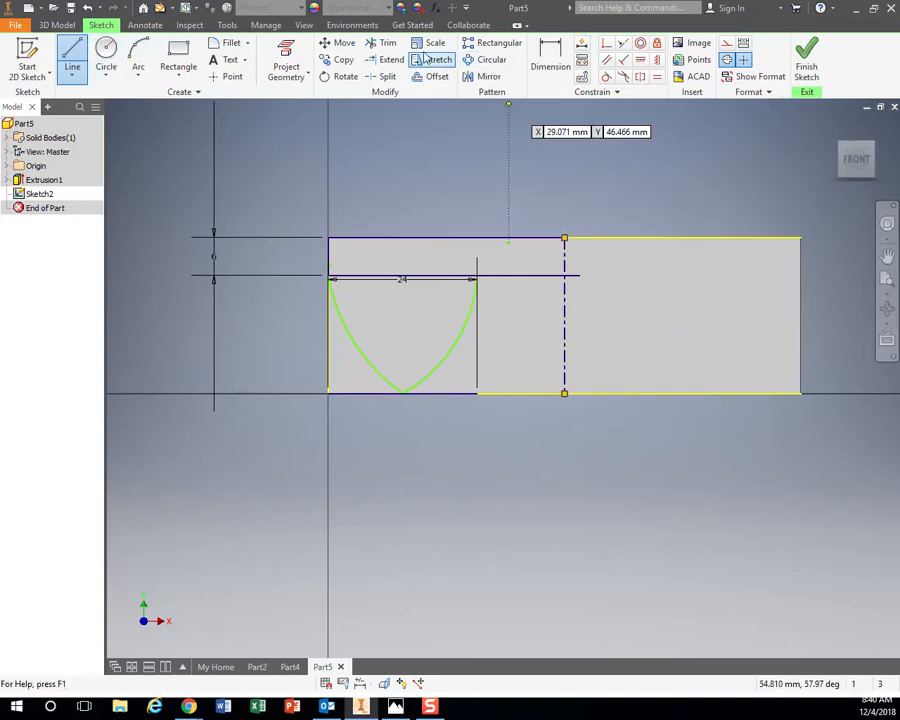
Switch to the Trim tool to clear excess sketch lines
left_click(388, 44)
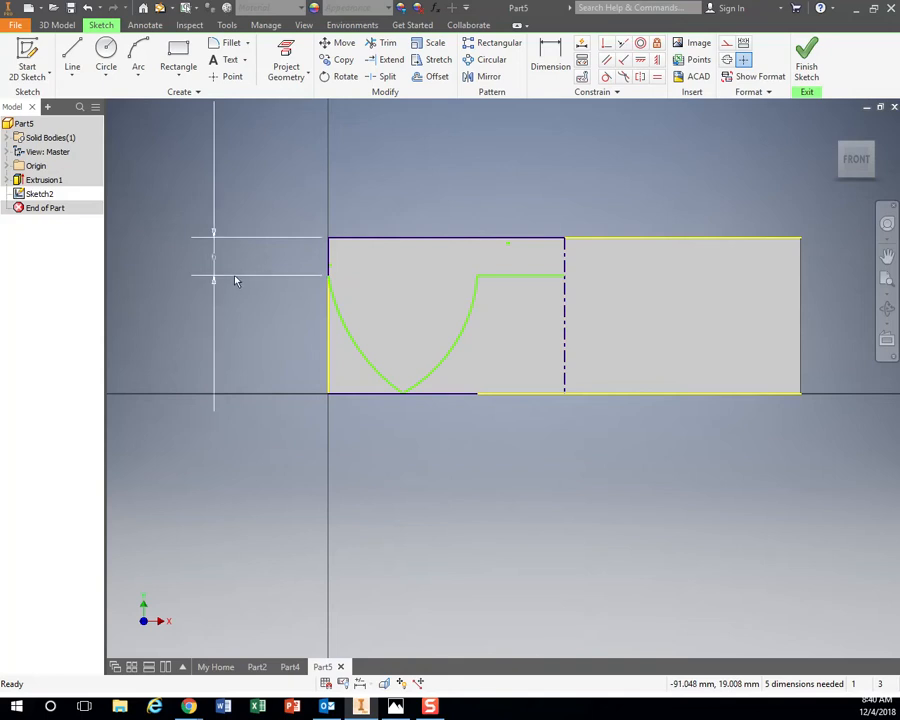
Remove the leftover line segment so the half-hull meets the centerline cleanly
left_click(450, 392)
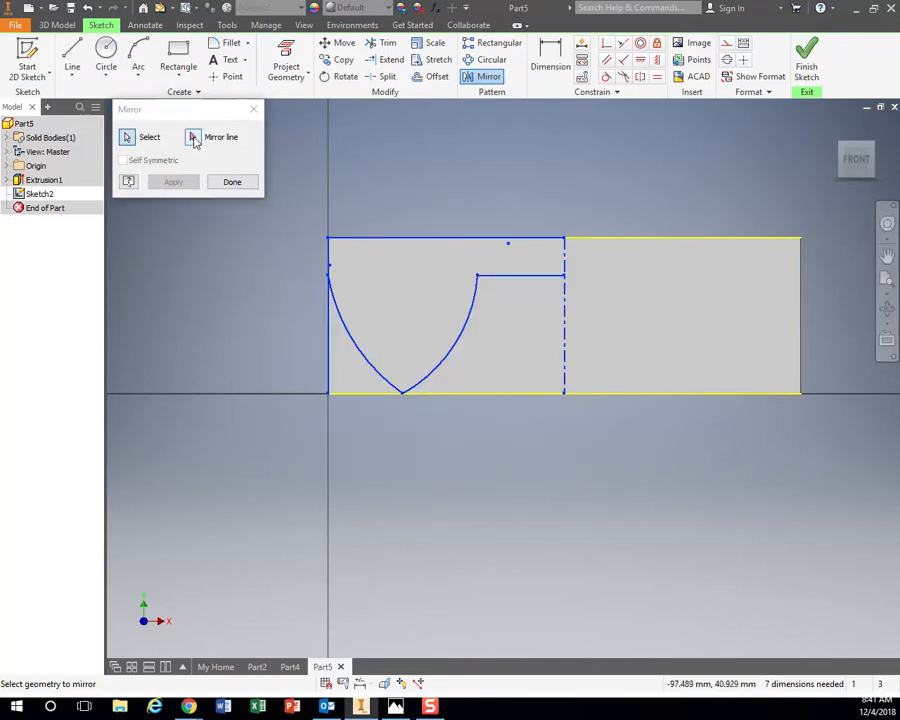
Mirror the half-hull geometry across the vertical centerline into a full symmetric profile
left_click(192, 136)
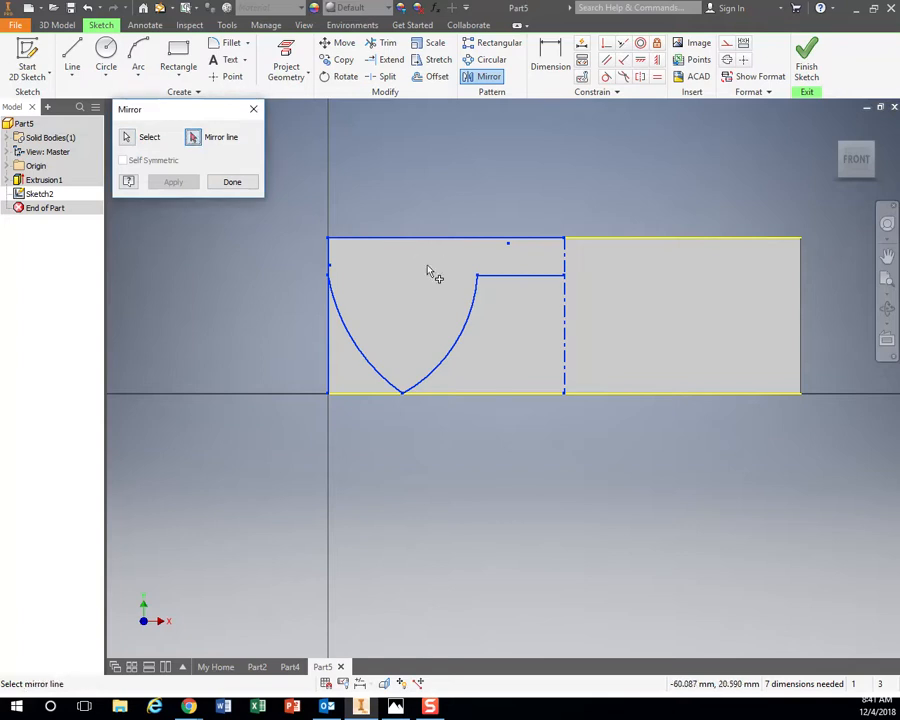
mouse_move(564, 360)
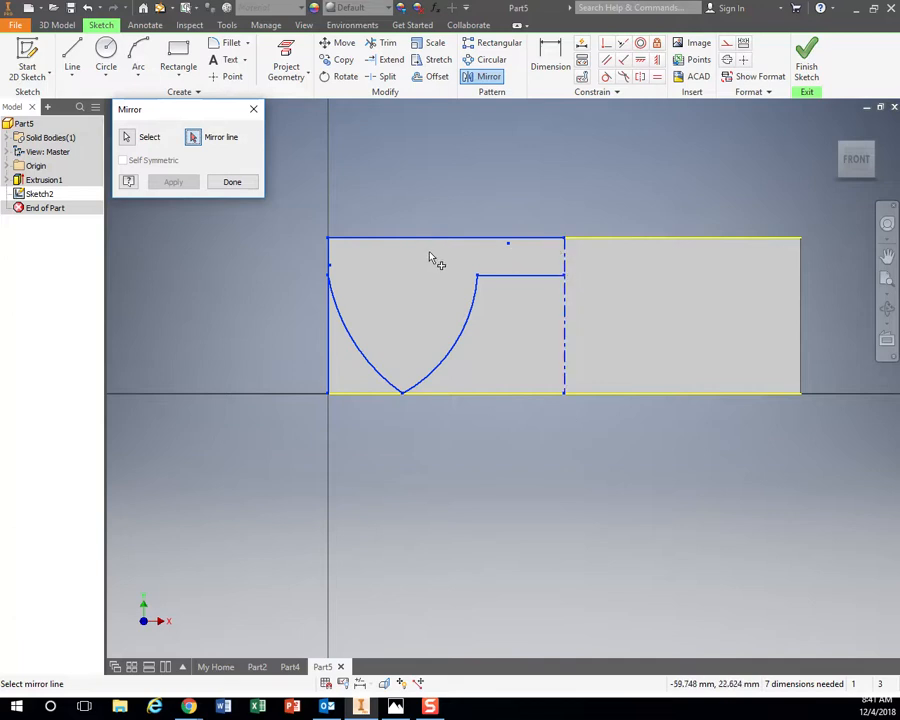
mouse_move(588, 298)
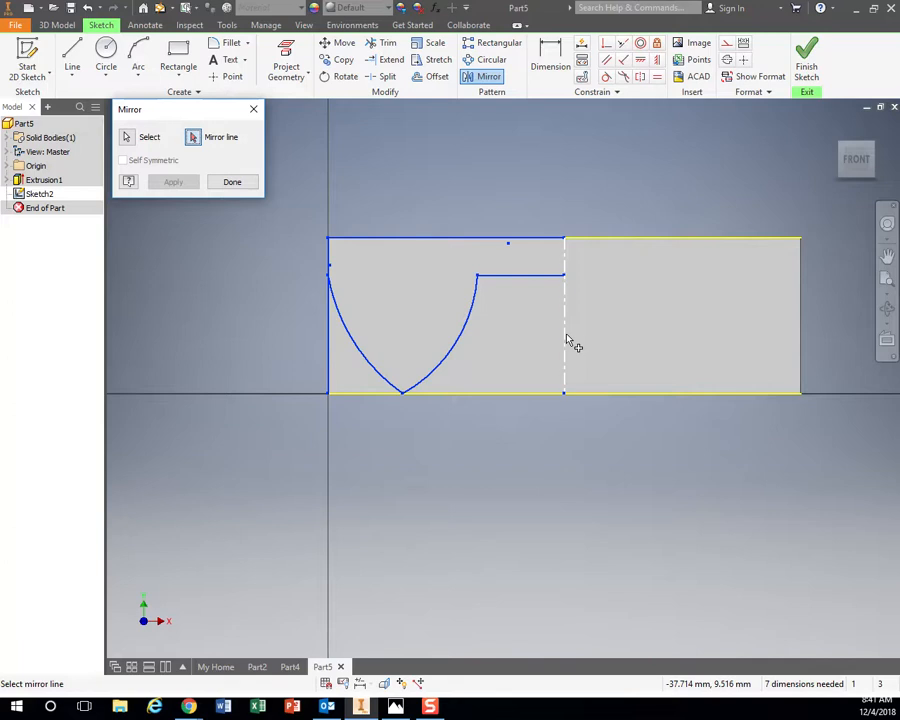
left_click(172, 182)
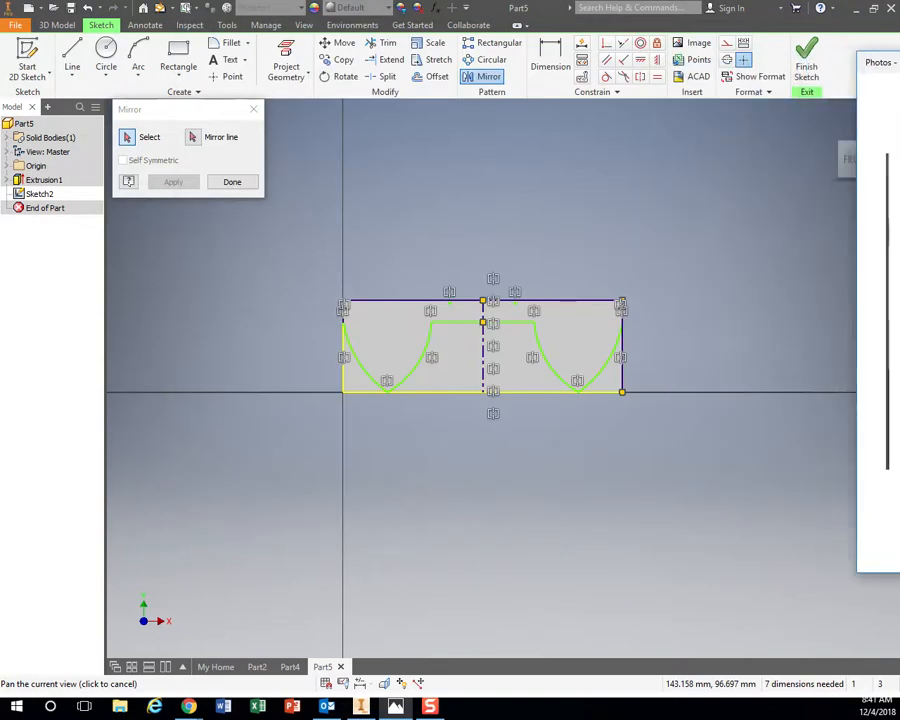
Finish the half-hull mirror, leave the sketch and start an Extrude of the hull profiles
left_click(808, 56)
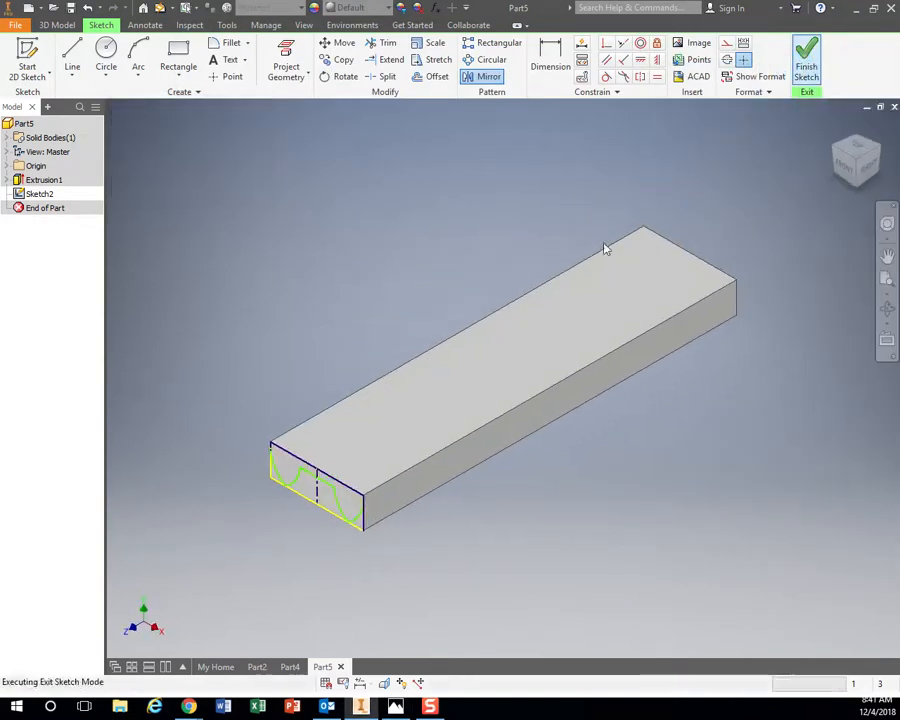
left_click(806, 56)
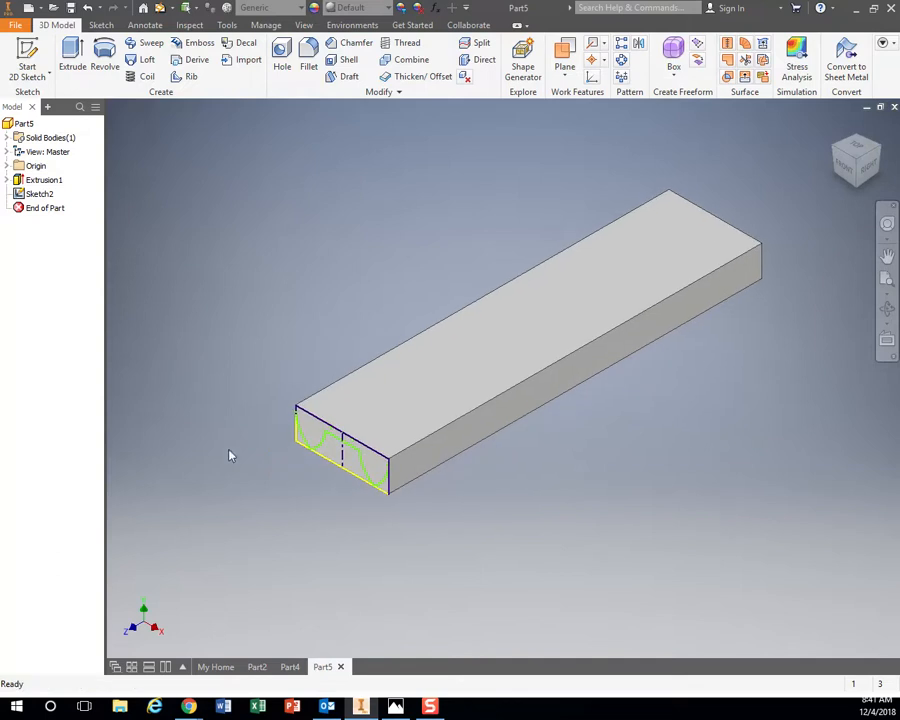
left_click(72, 56)
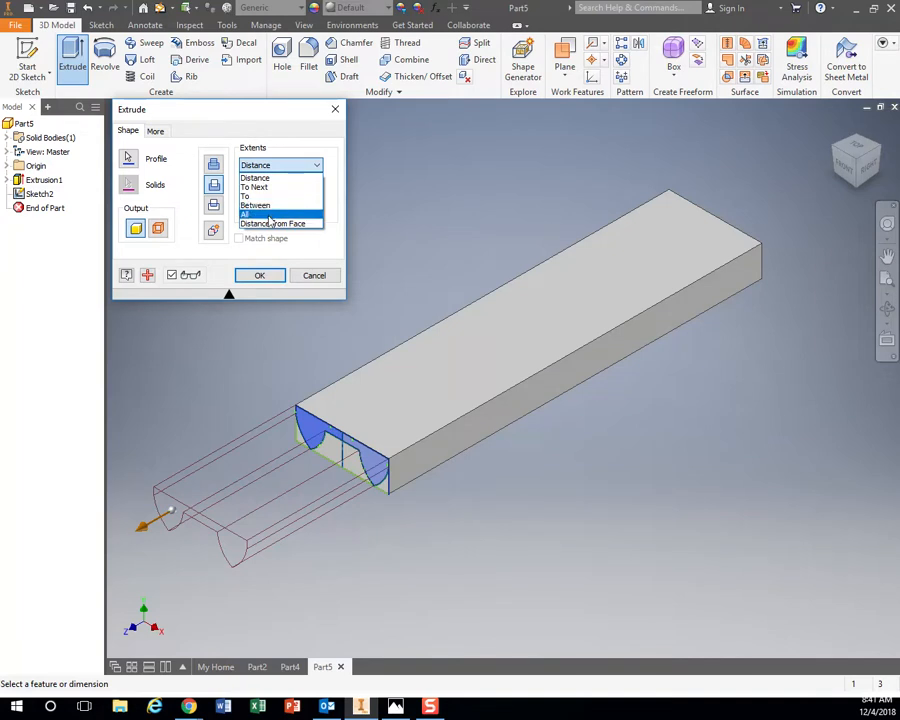
Set the extrusion extent to All through the block, review it, then reopen Sketch2
left_click(244, 214)
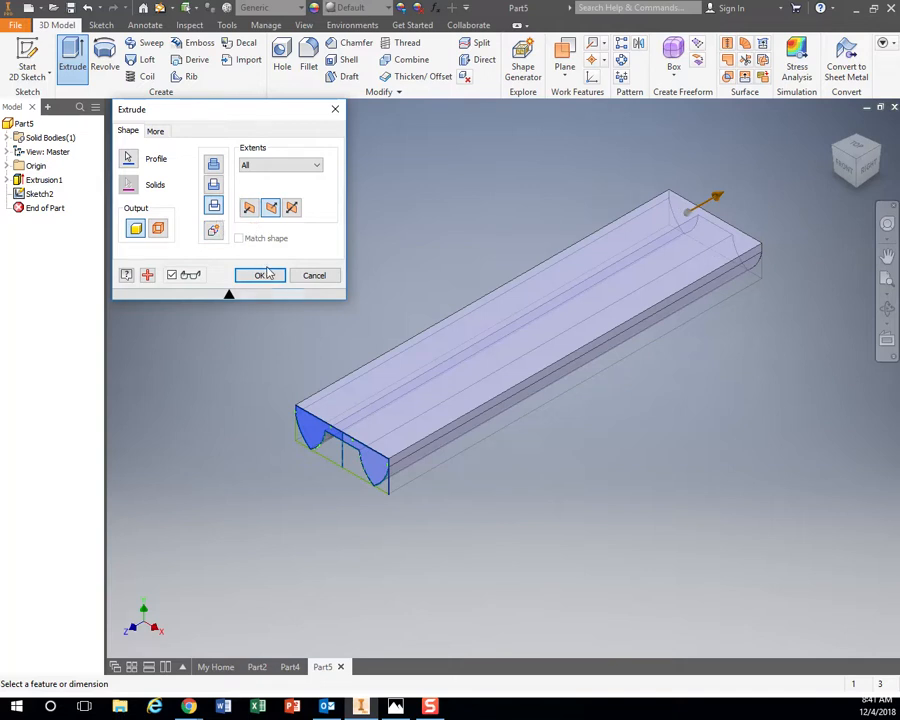
left_click(260, 276)
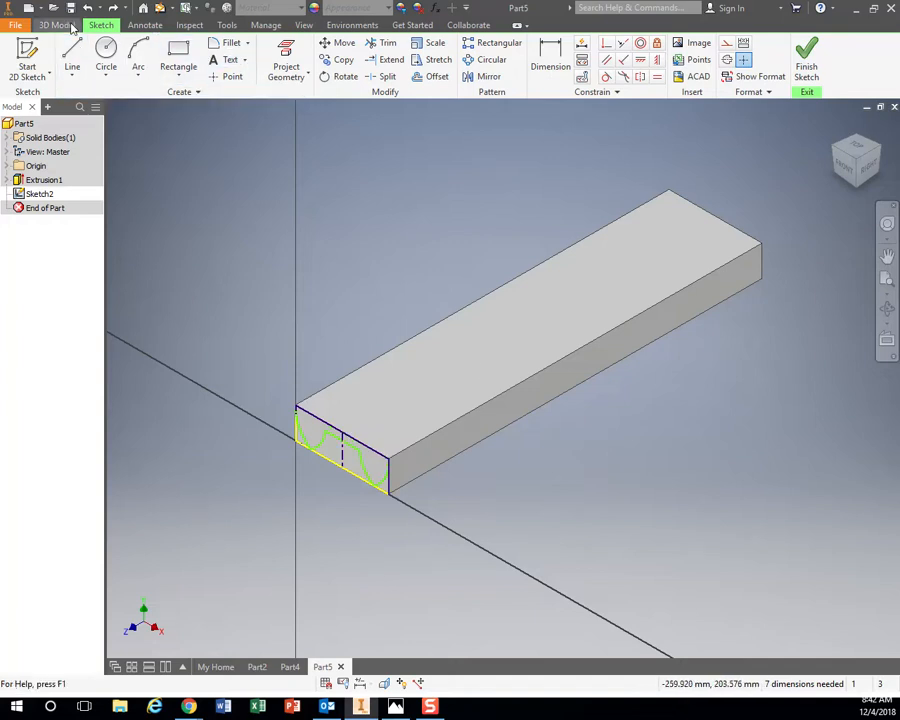
Finish the sketch and begin a distance Extrude with the hull profile region selected
left_click(58, 24)
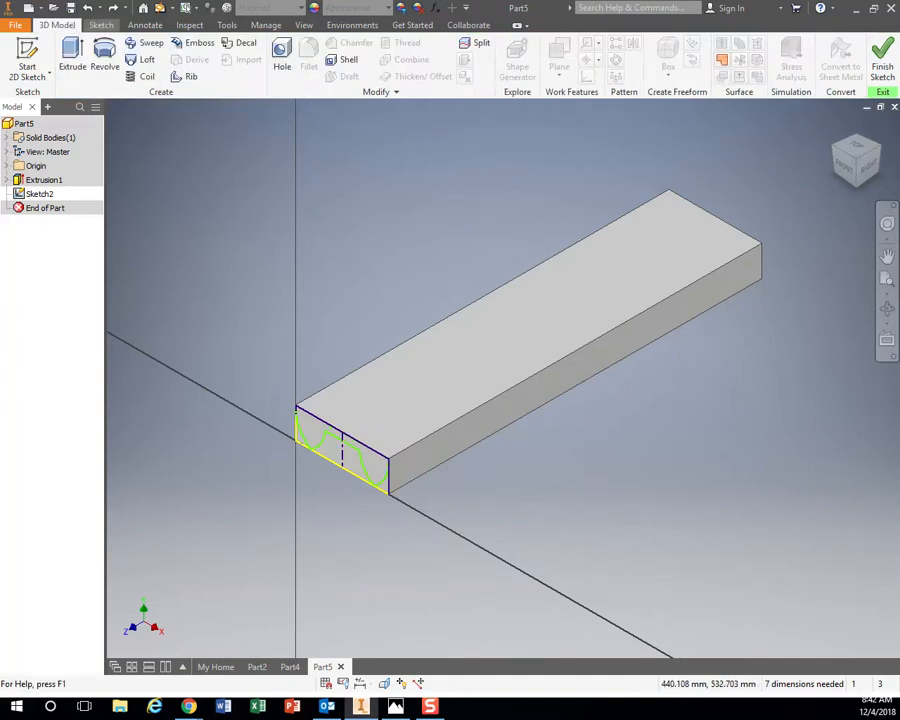
left_click(72, 56)
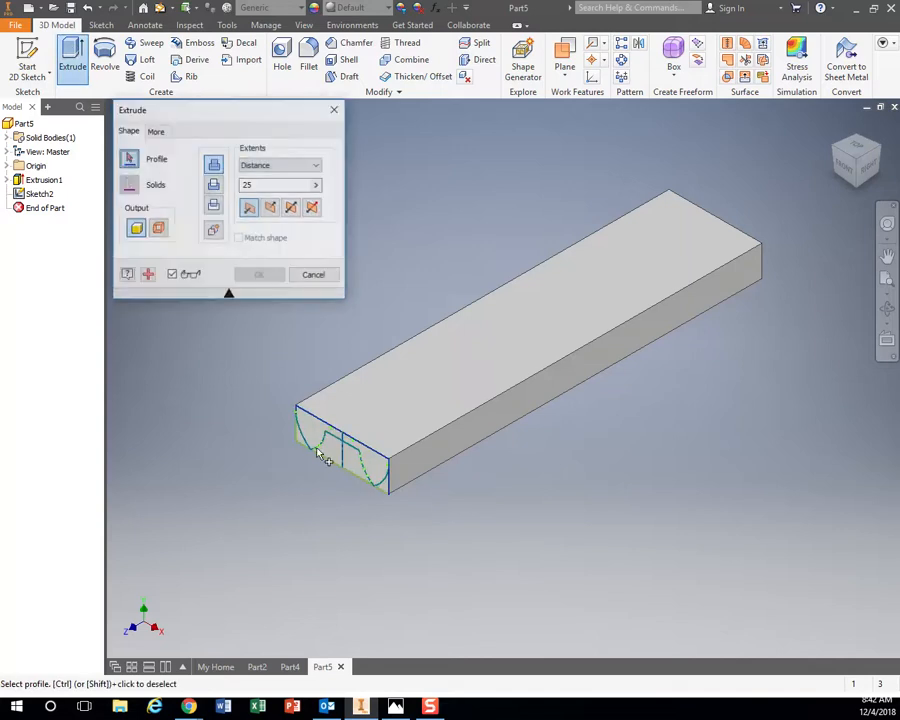
left_click(330, 450)
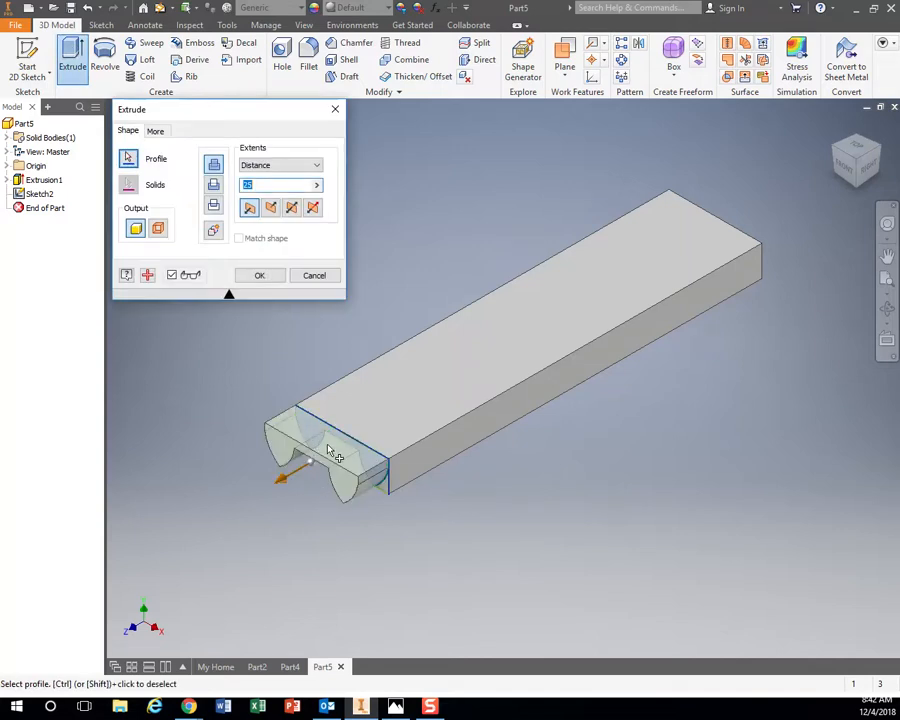